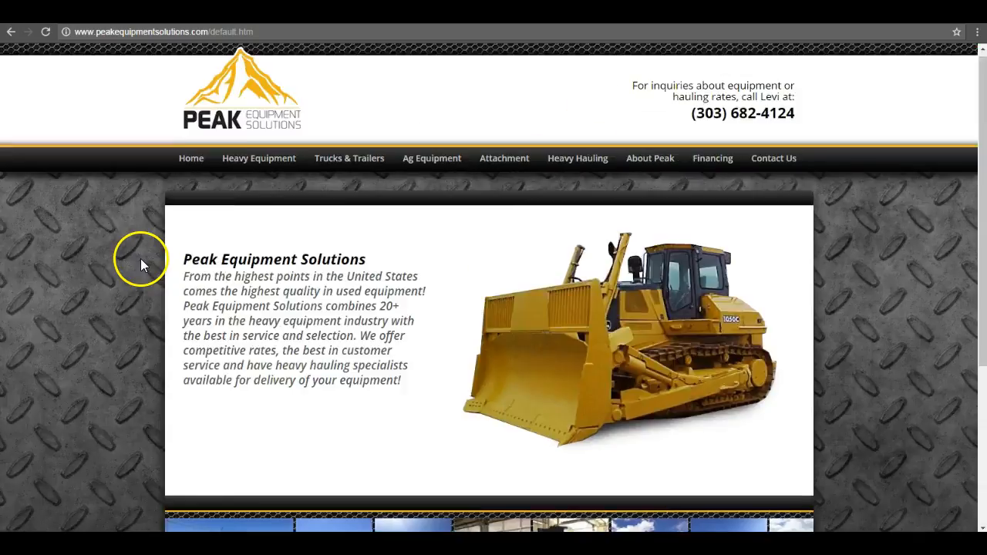
# - Scroll through page one of Google results for 'used construction equipment colorado', dealers, map listing and related searches
pyautogui.scroll(3)
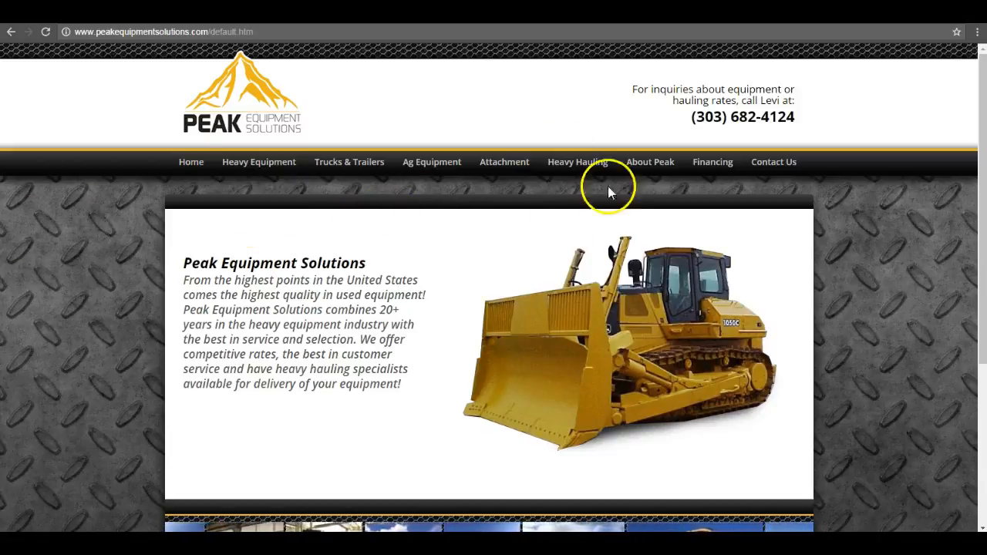
pyautogui.moveTo(611, 239)
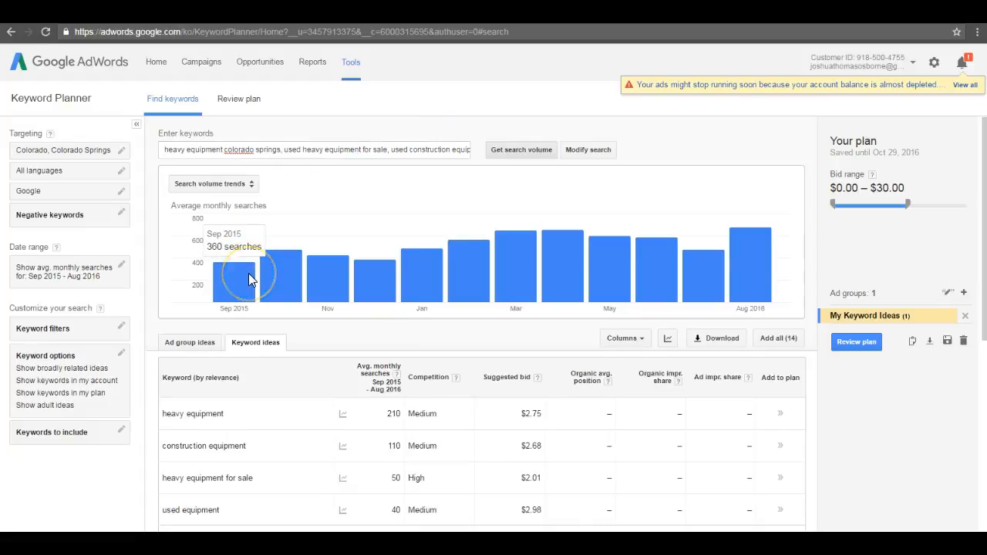
pyautogui.moveTo(485, 278)
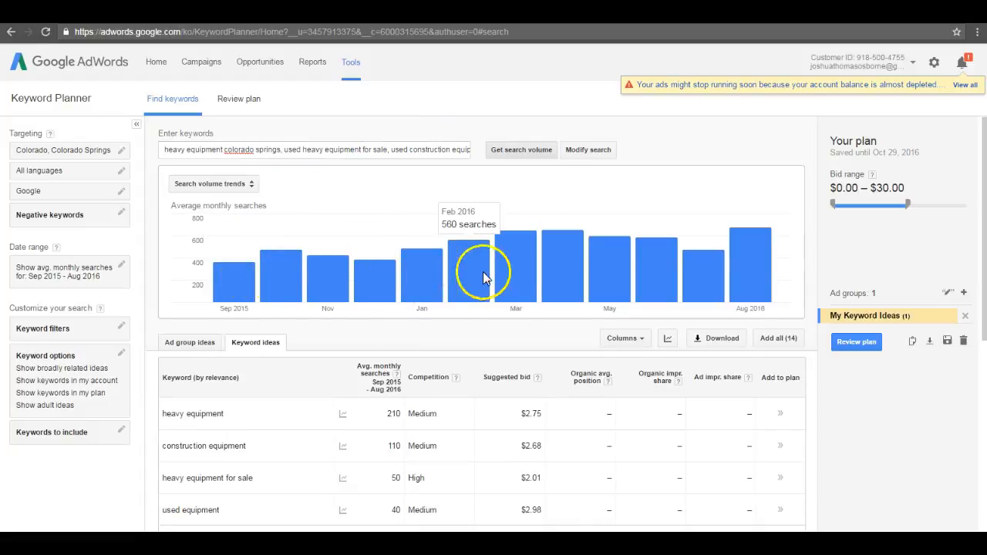
pyautogui.moveTo(573, 273)
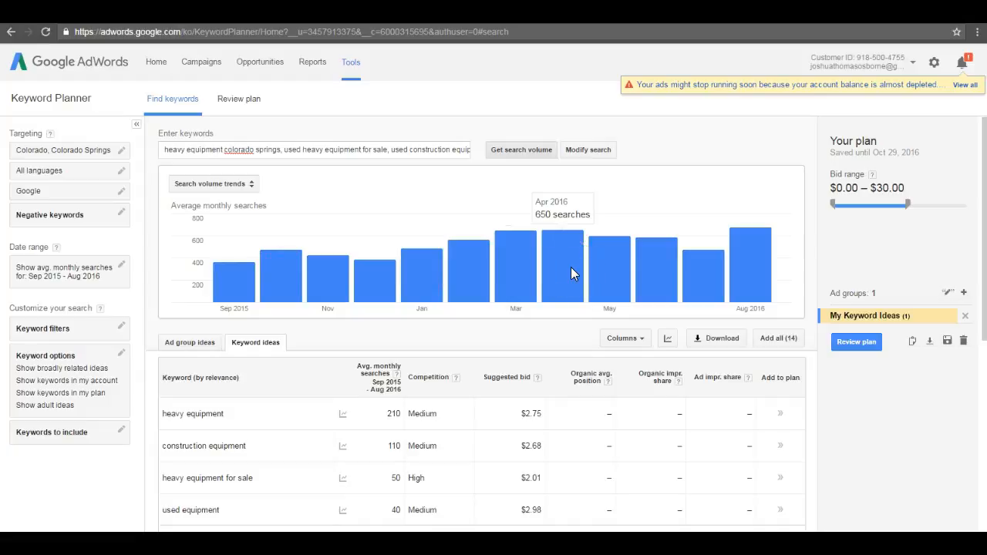
pyautogui.moveTo(771, 270)
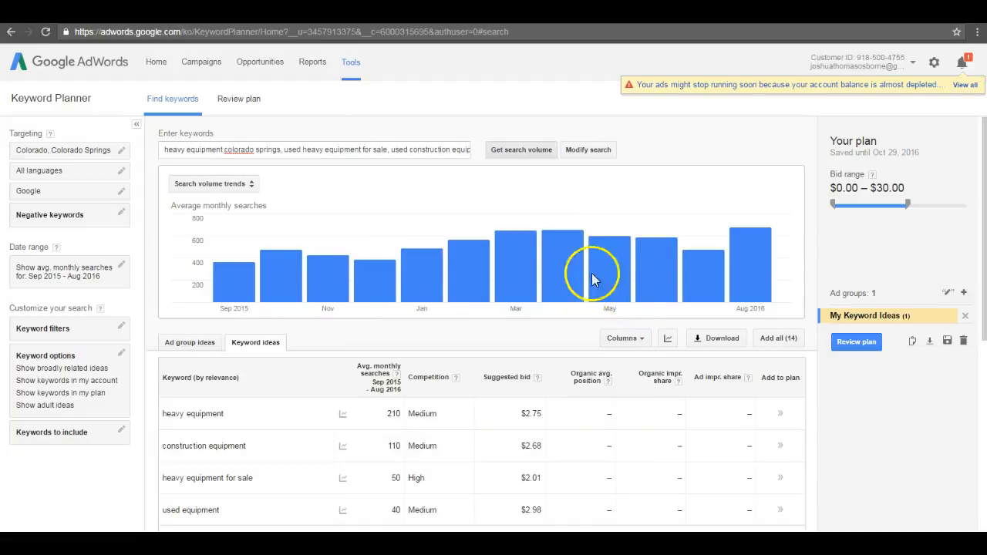
pyautogui.moveTo(373, 270)
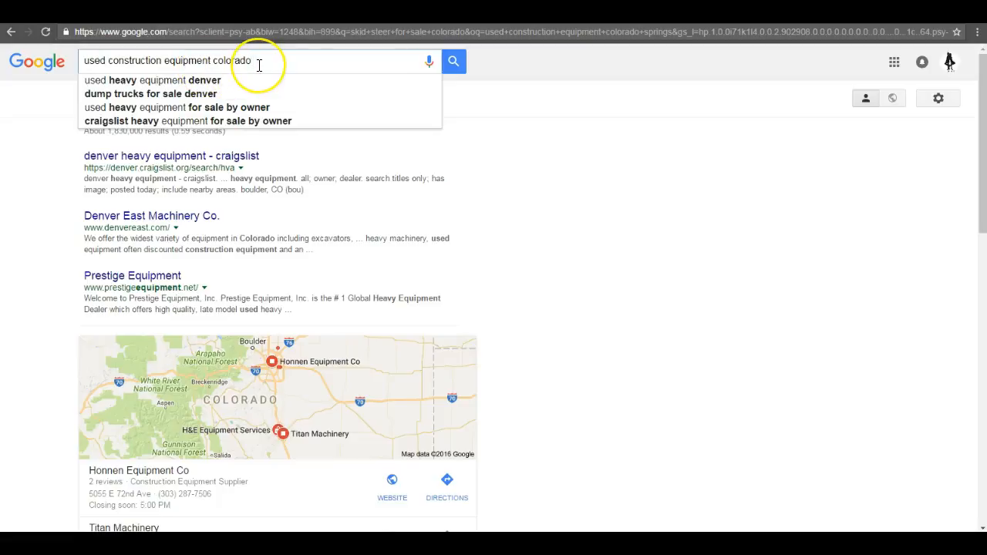
pyautogui.moveTo(574, 165)
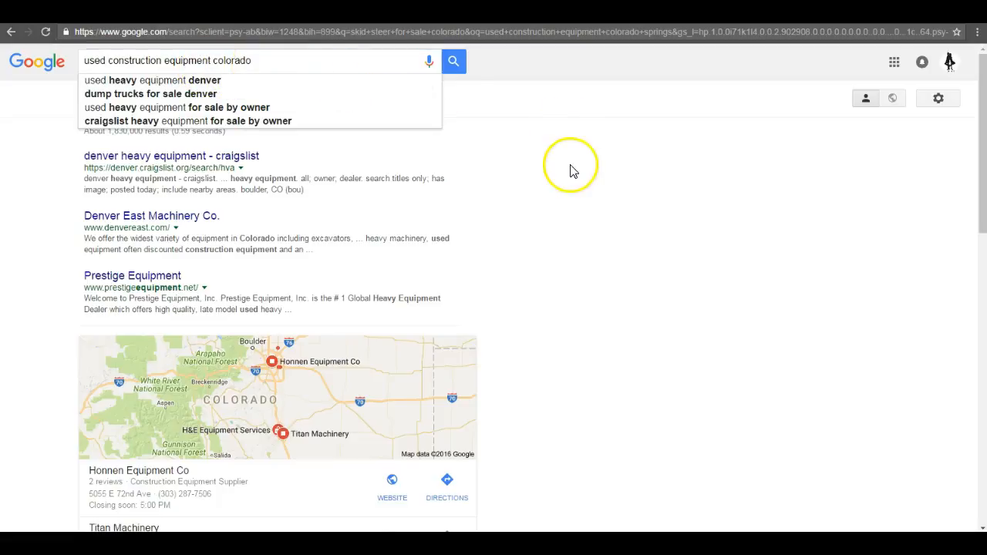
pyautogui.moveTo(337, 65)
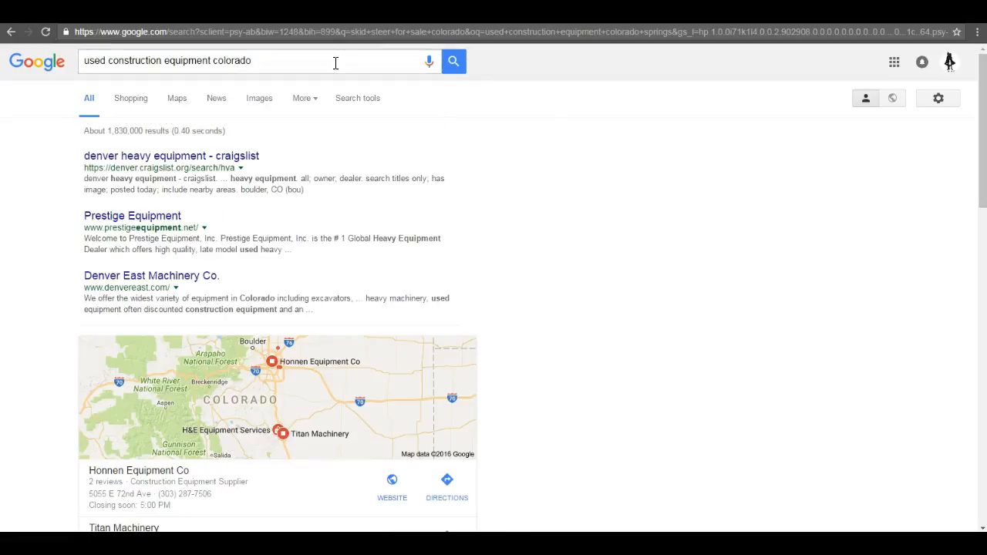
pyautogui.scroll(-3)
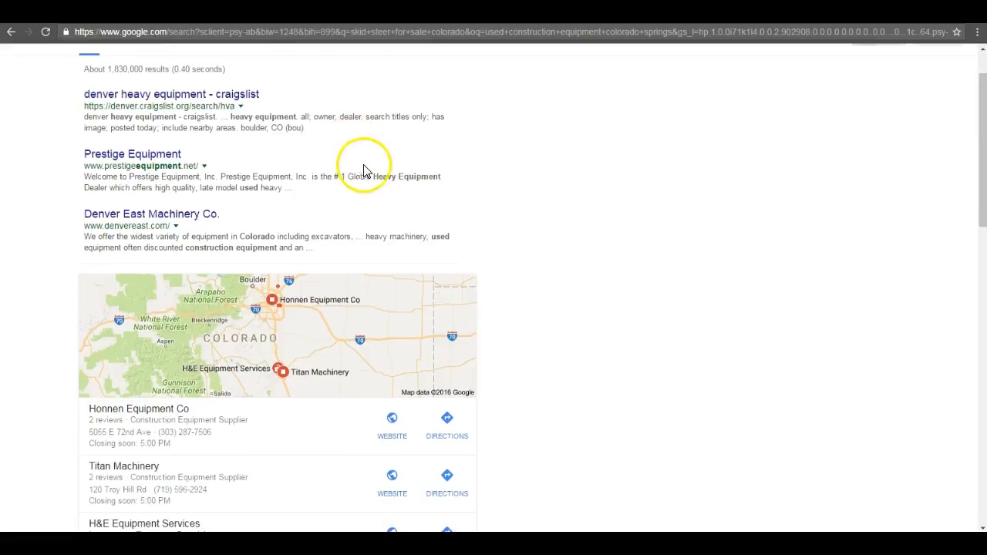
pyautogui.moveTo(388, 162)
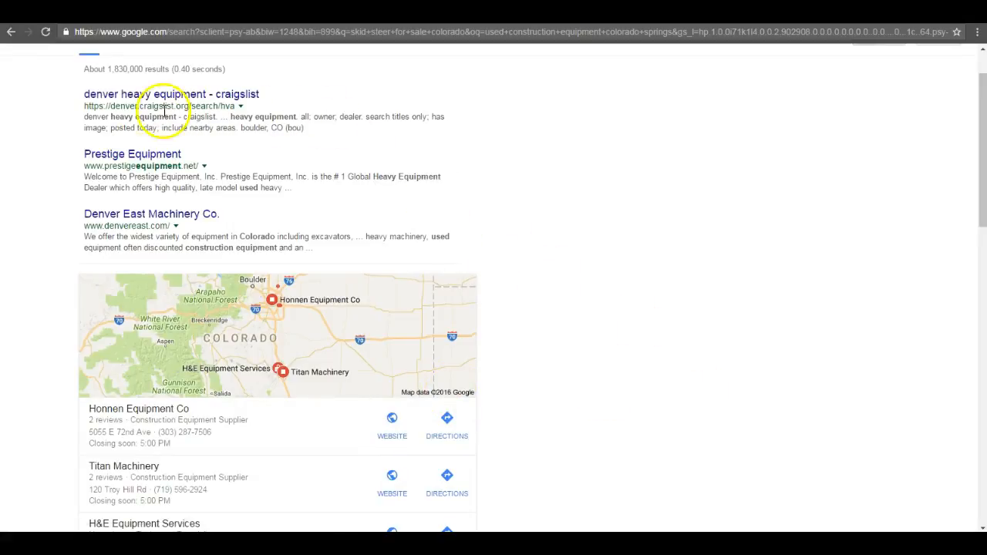
pyautogui.moveTo(89, 139)
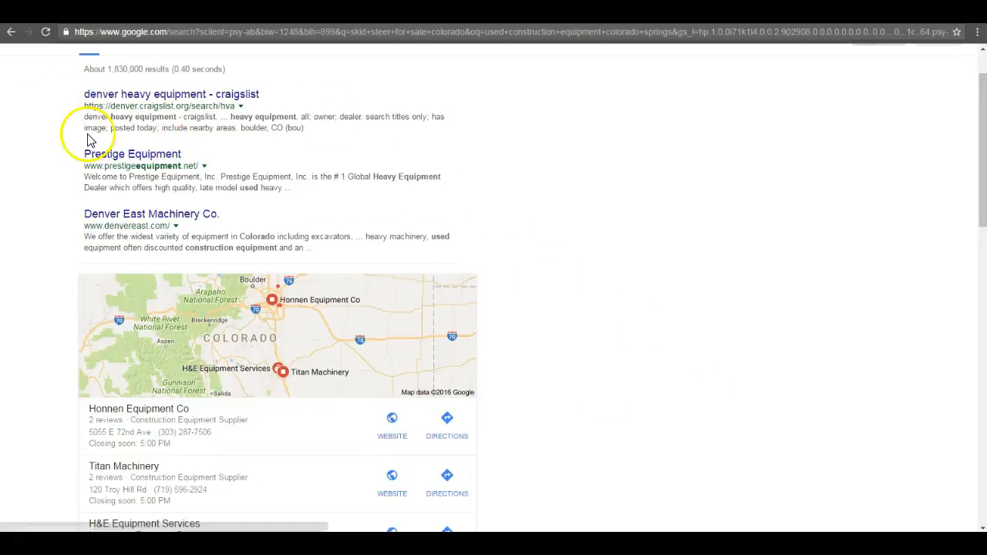
pyautogui.scroll(-3)
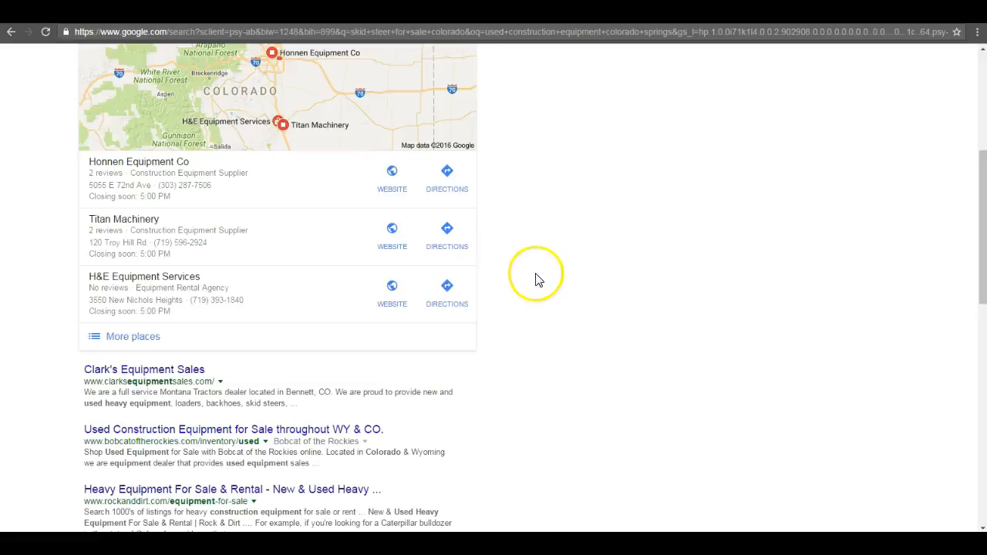
pyautogui.scroll(-3)
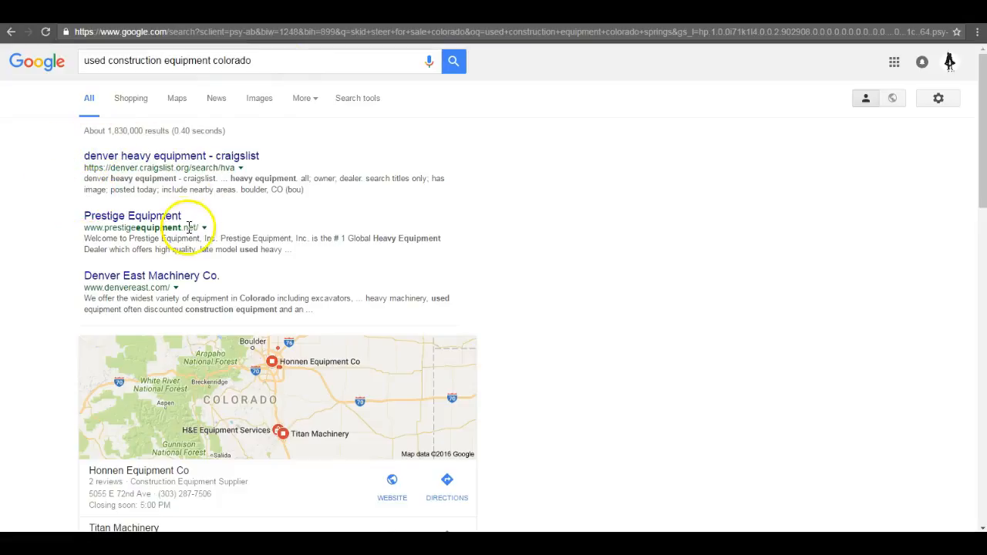
pyautogui.scroll(-3)
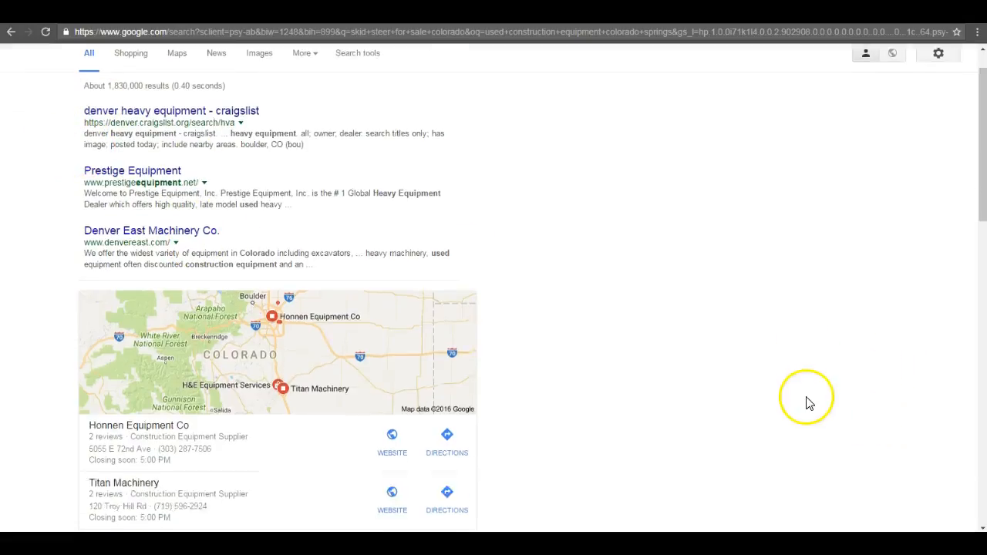
pyautogui.scroll(-3)
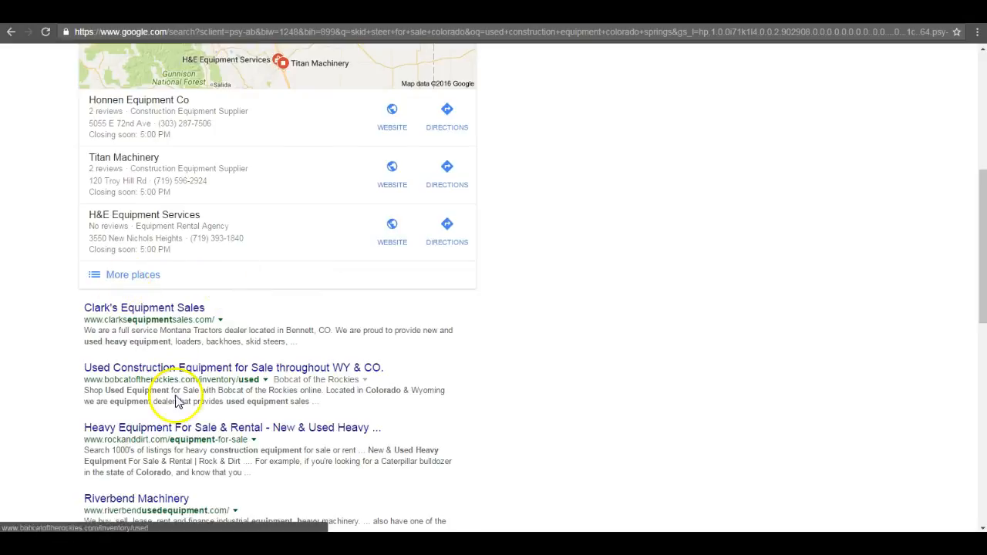
pyautogui.scroll(-3)
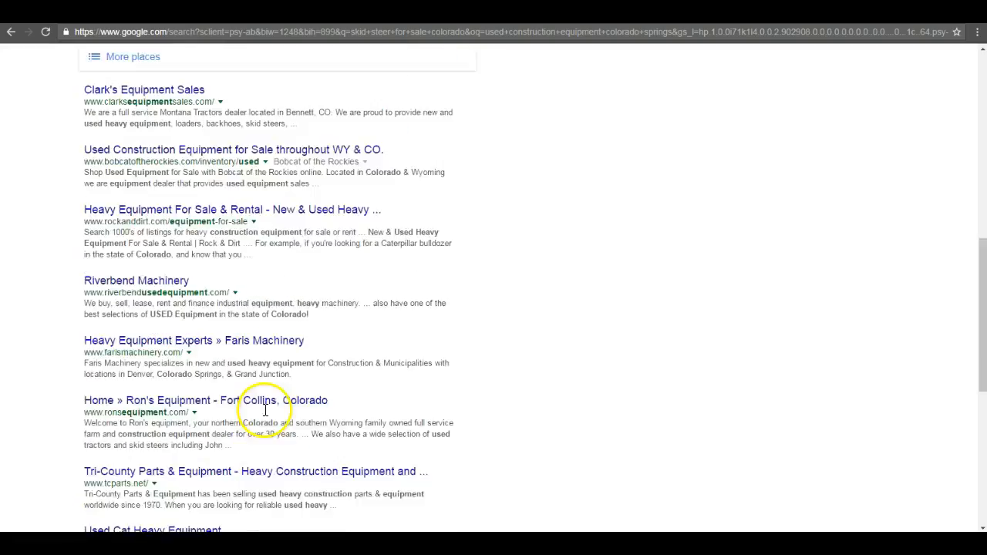
pyautogui.scroll(-3)
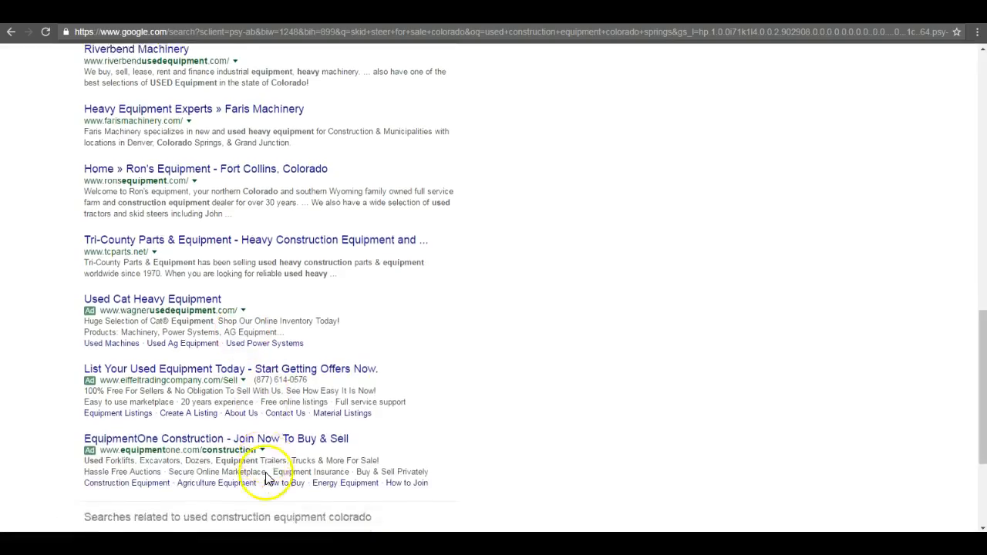
pyautogui.scroll(-3)
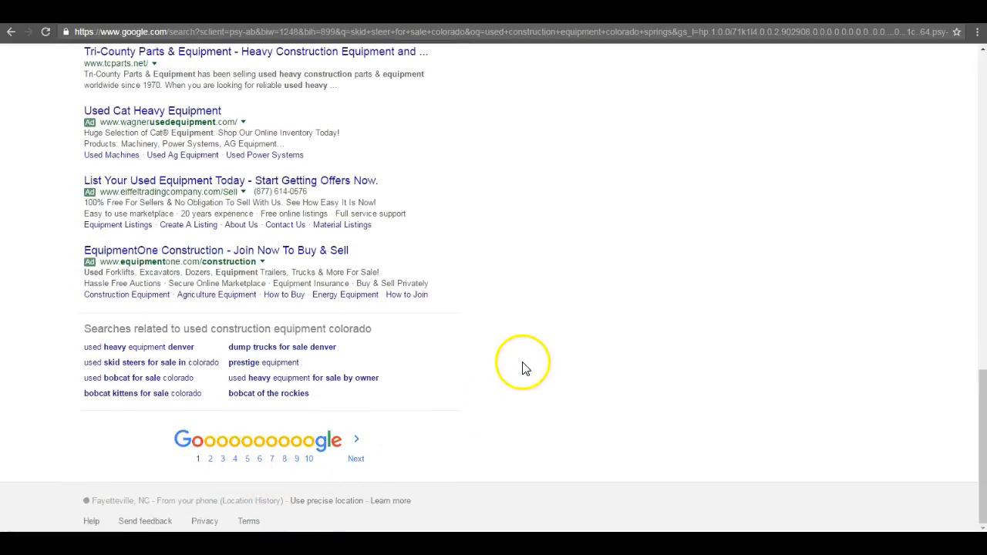
pyautogui.scroll(3)
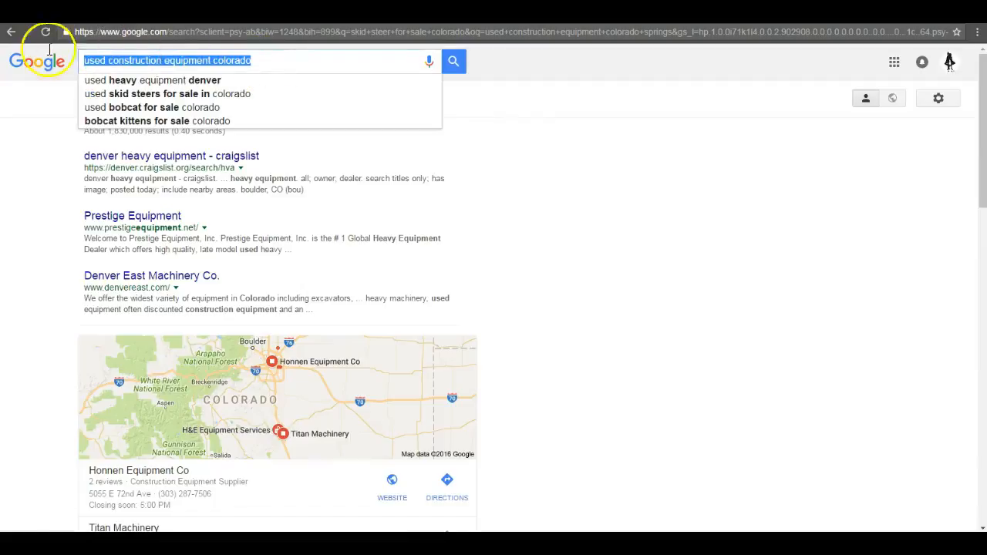
# - Scroll to the bottom of the Monument results and go back to page 1 via the pagination bar
pyautogui.write('us')
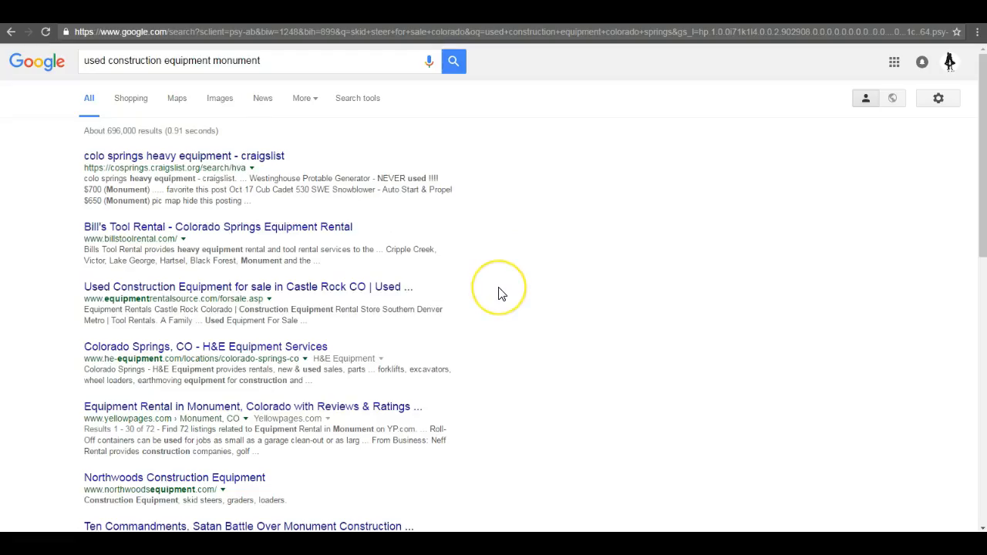
pyautogui.scroll(-3)
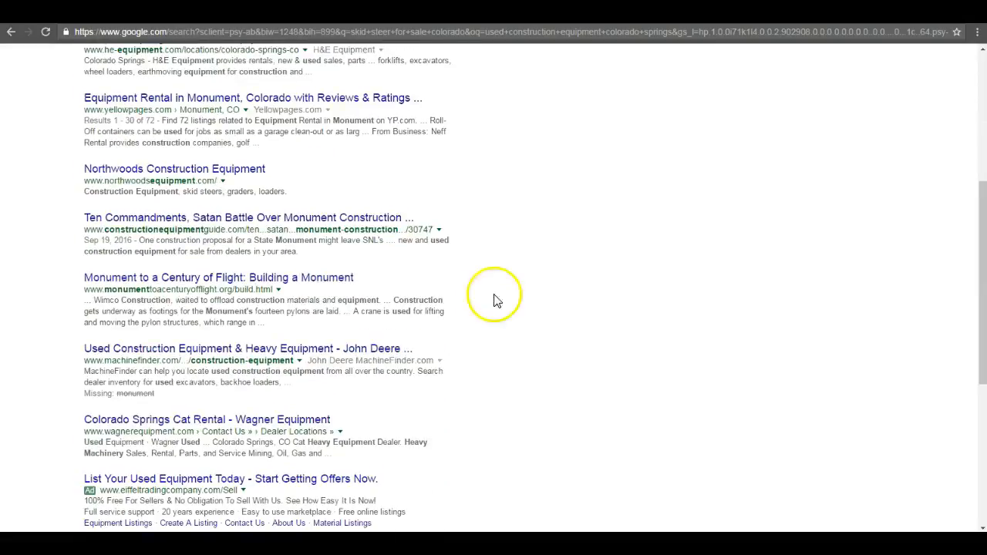
pyautogui.scroll(-3)
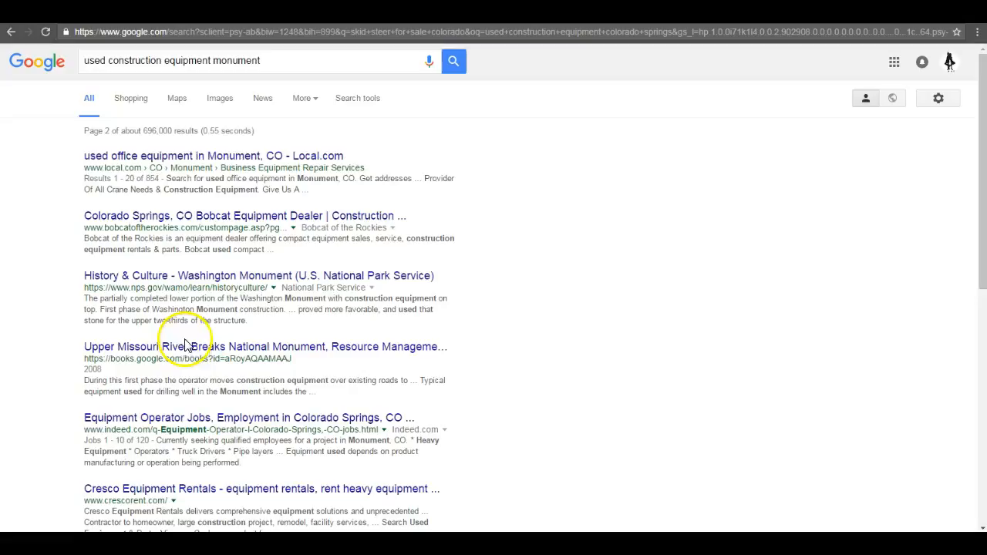
pyautogui.scroll(-3)
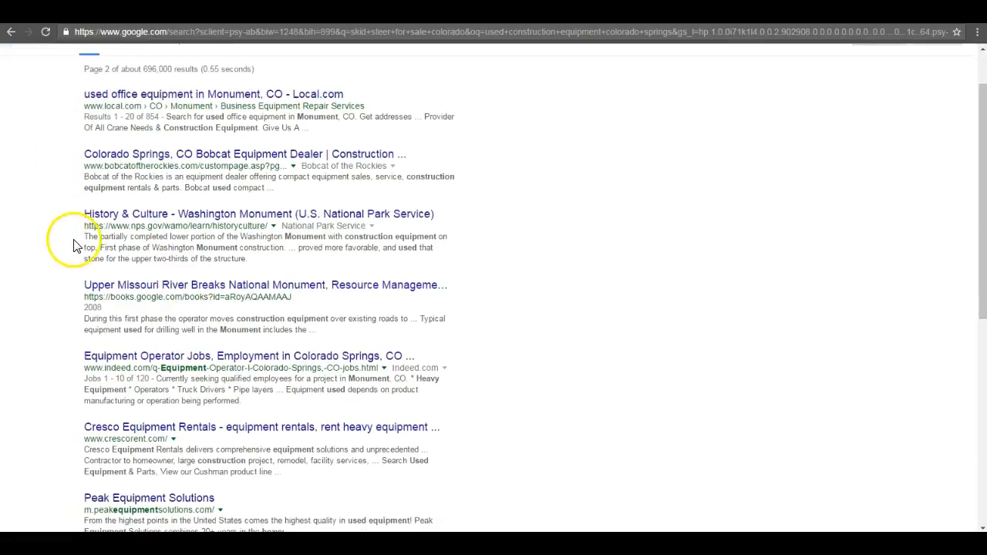
pyautogui.scroll(-3)
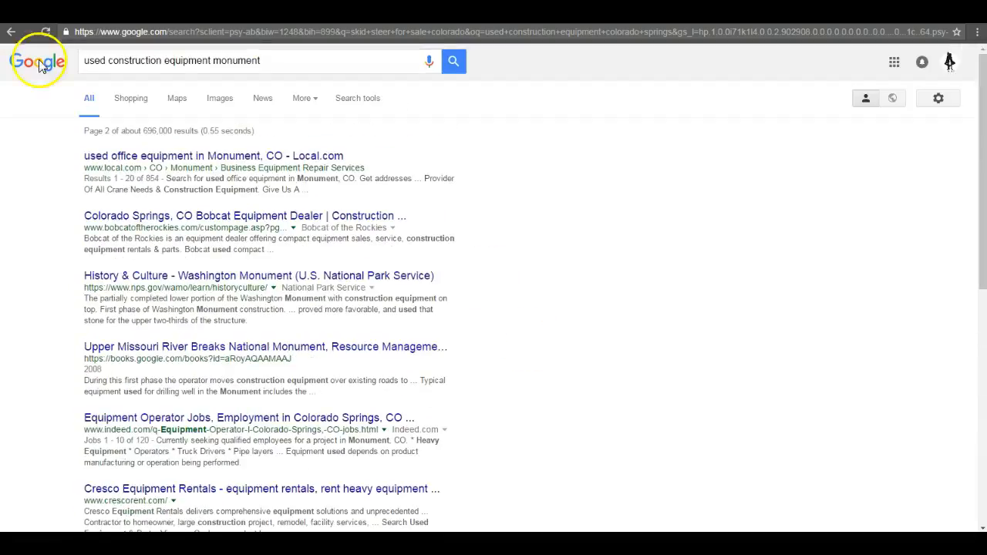
pyautogui.moveTo(105, 353)
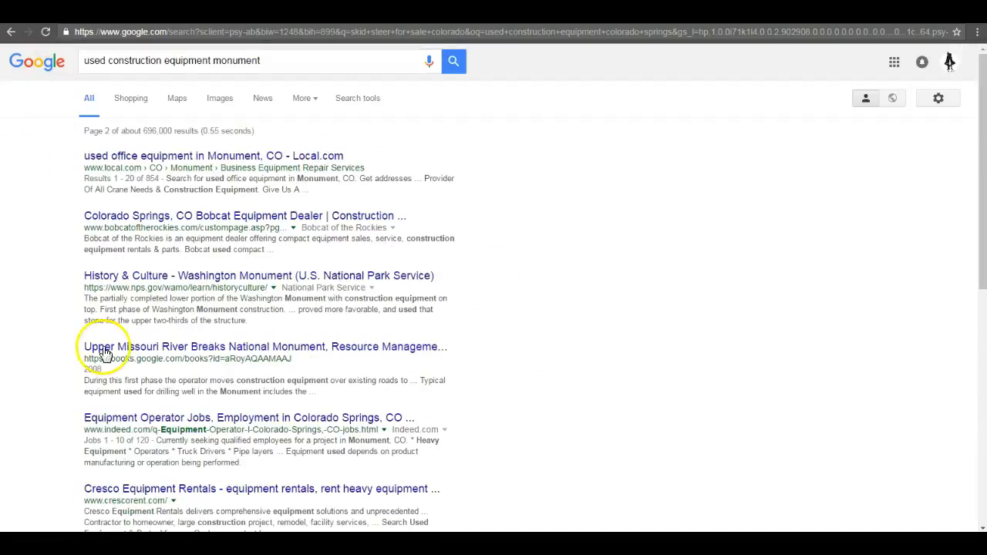
pyautogui.scroll(-3)
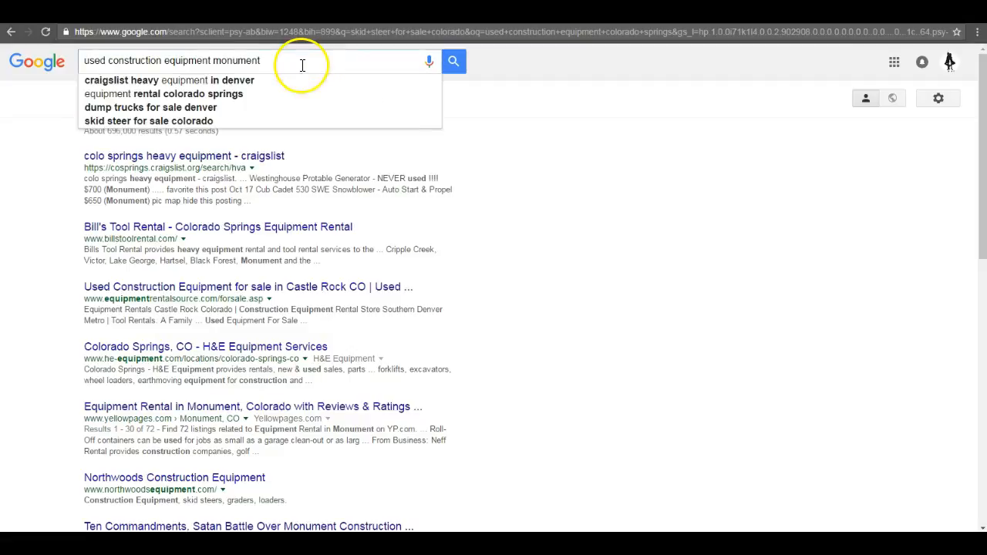
pyautogui.moveTo(718, 259)
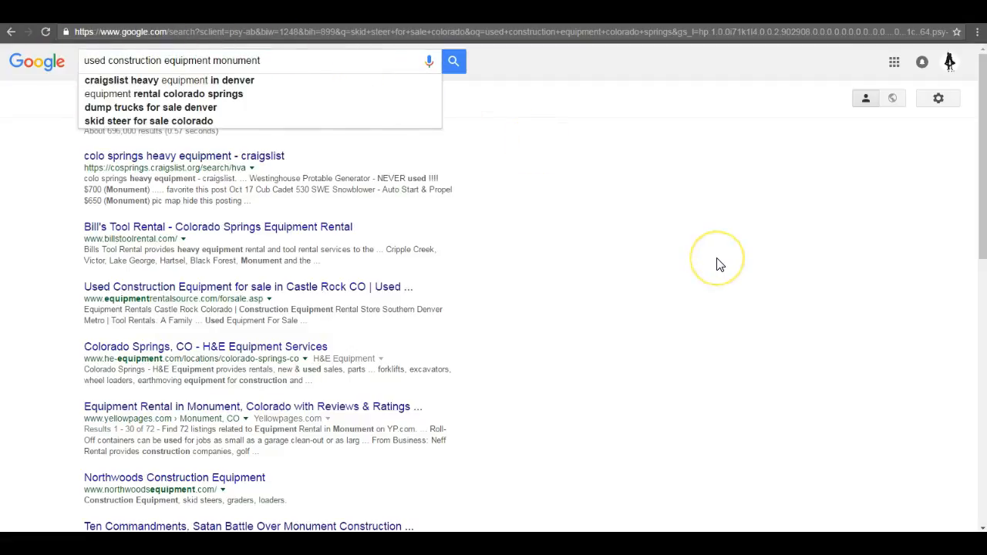
pyautogui.moveTo(719, 263)
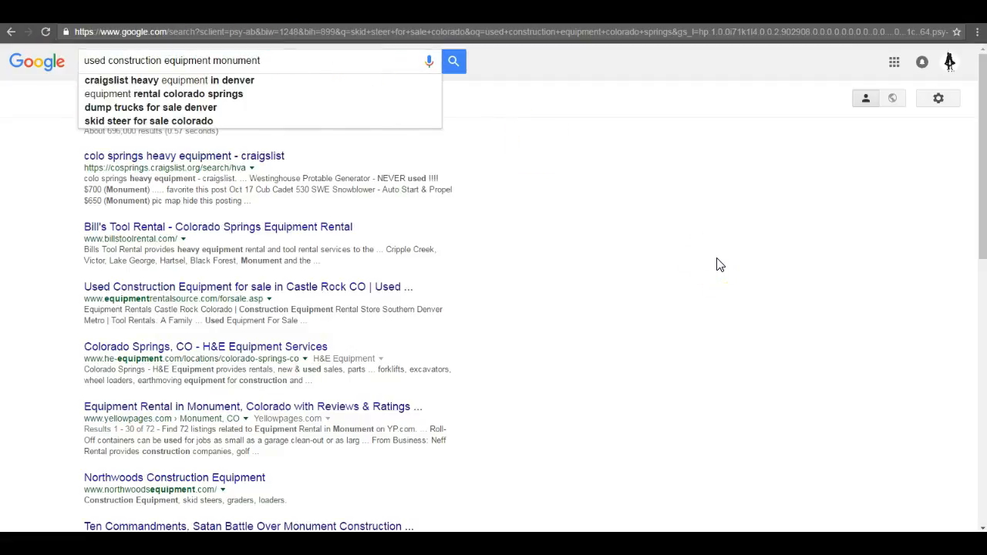
pyautogui.scroll(-3)
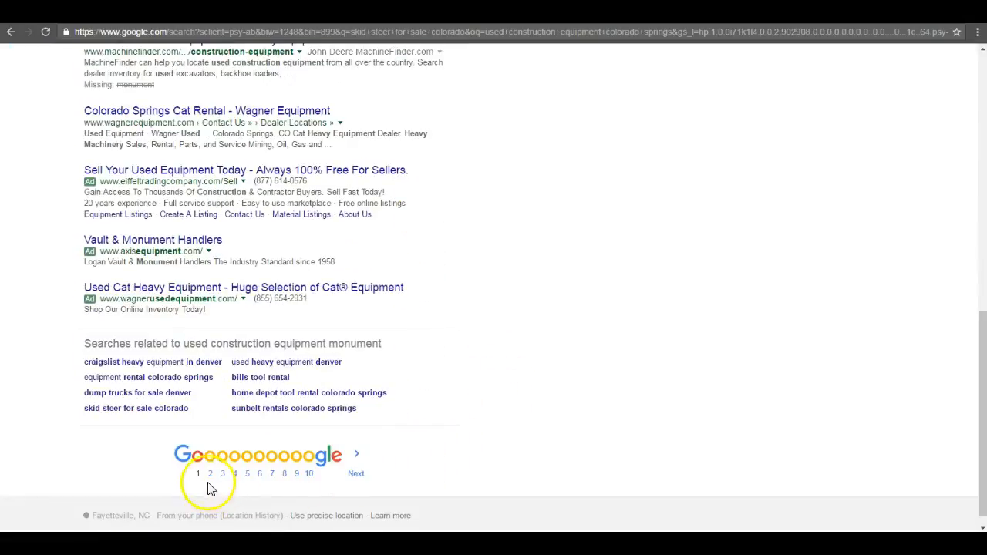
pyautogui.click(198, 473)
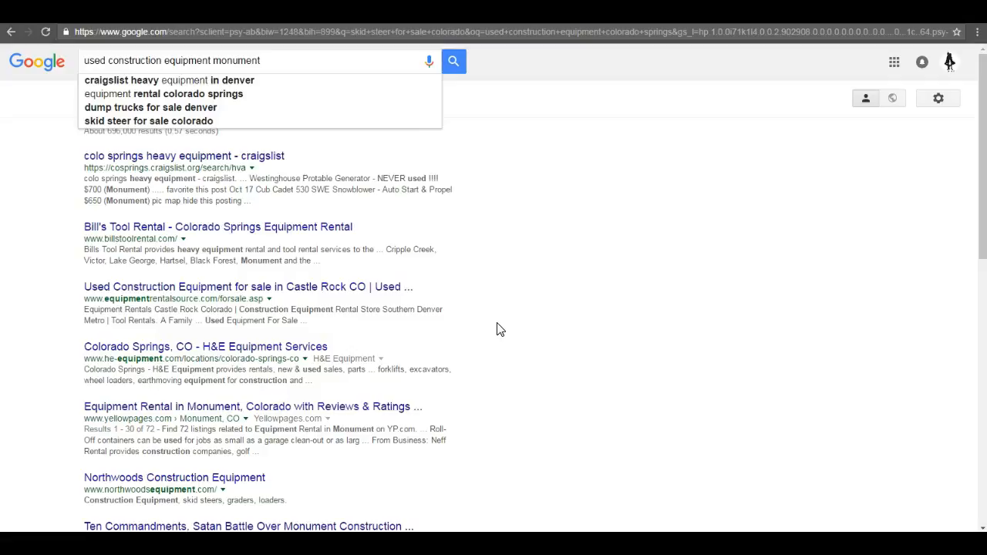
# - Replace 'monument' with 'colorado' in the search query and start reviewing the new results
pyautogui.click(265, 60)
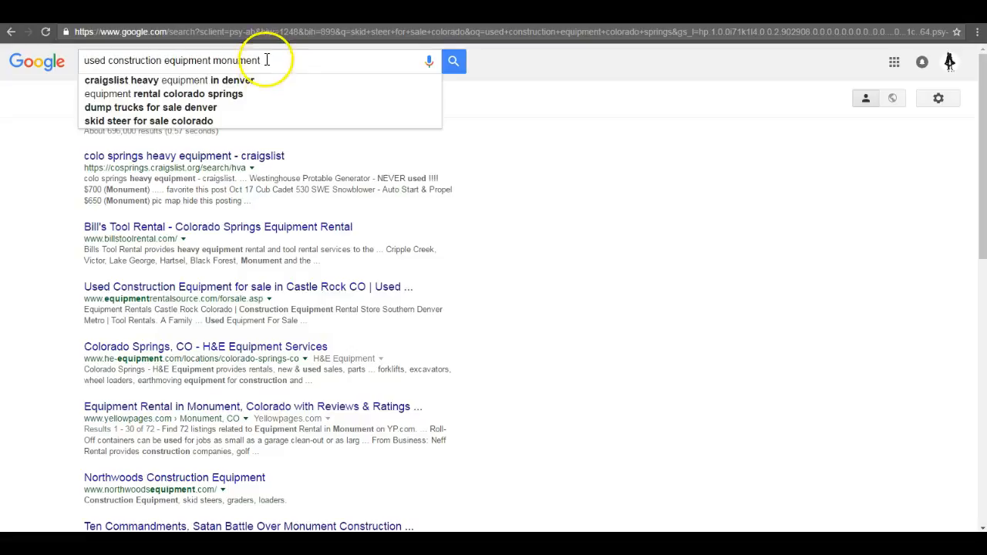
pyautogui.doubleClick(236, 61)
pyautogui.write('colorado')
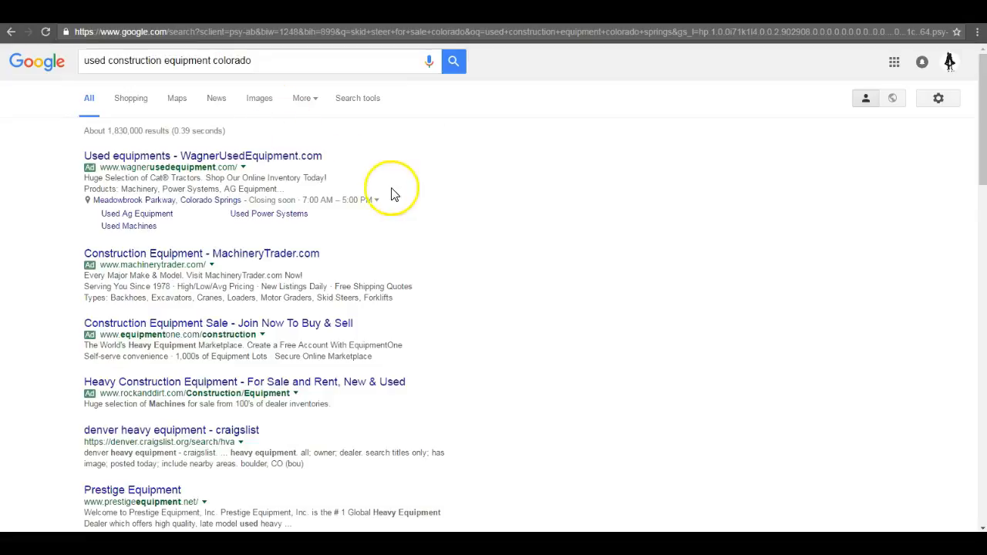
pyautogui.moveTo(432, 223)
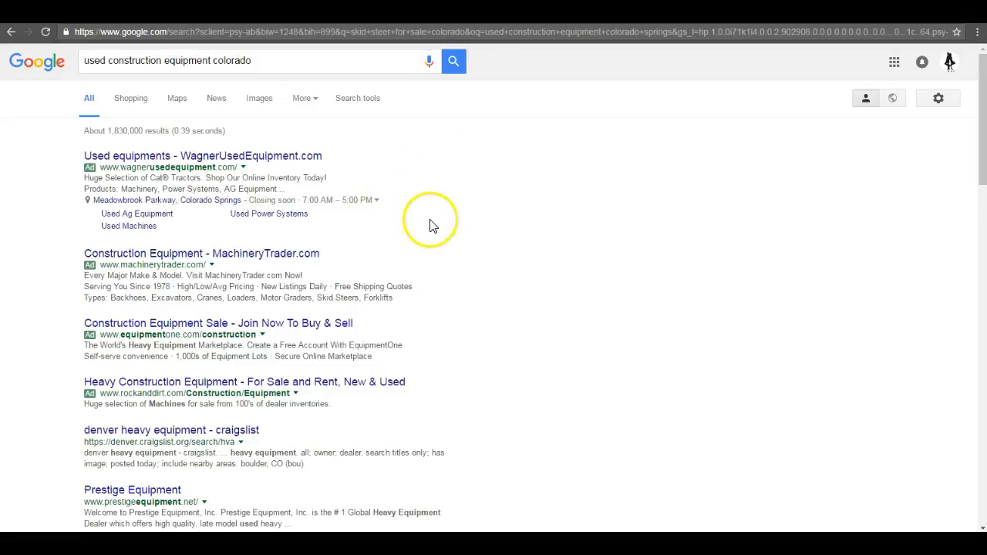
pyautogui.scroll(-3)
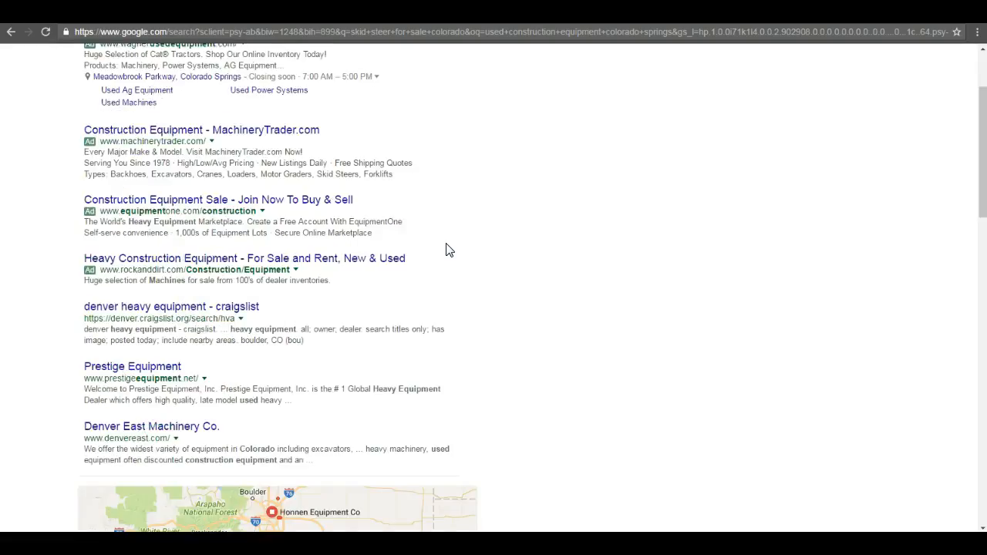
pyautogui.scroll(-3)
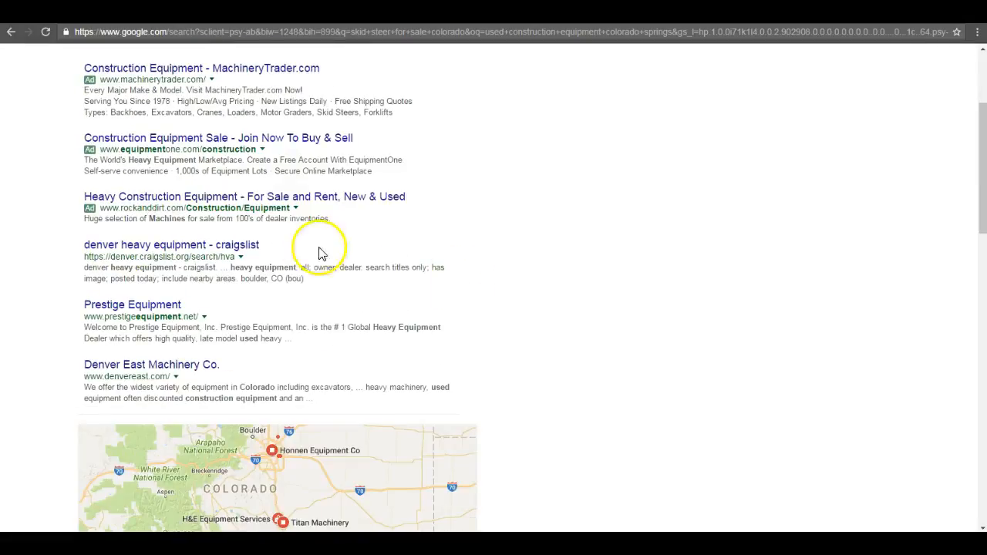
pyautogui.moveTo(676, 361)
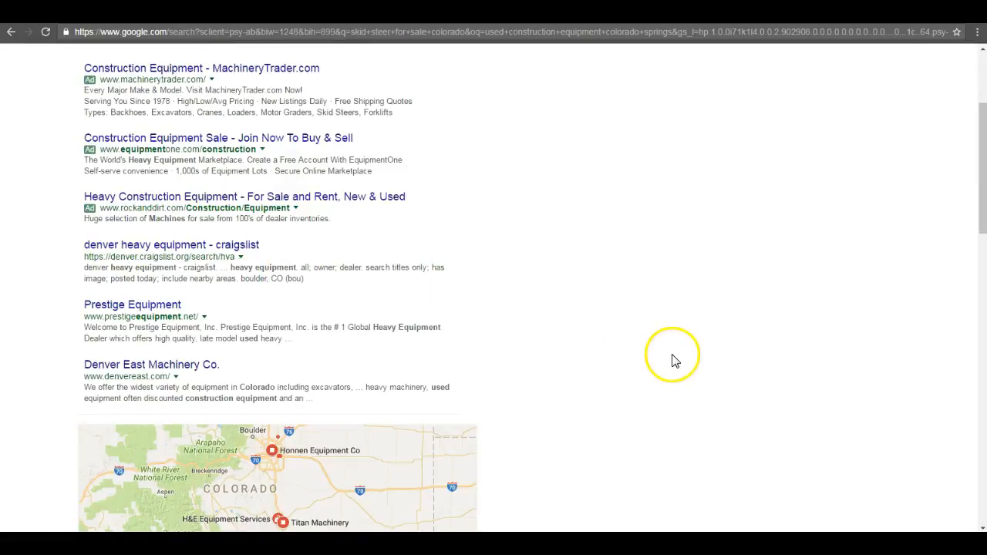
pyautogui.moveTo(131, 319)
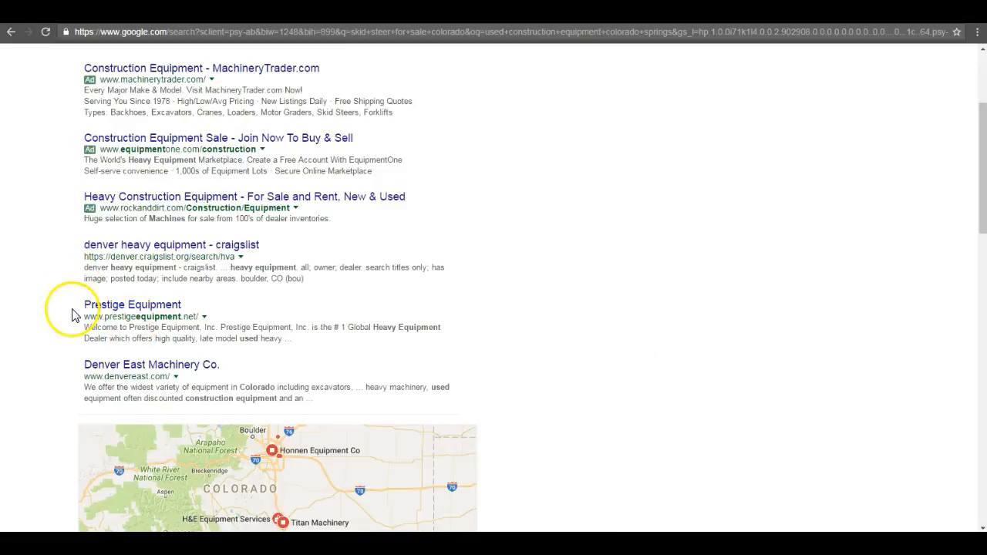
# - Highlight a result snippet and scroll further down the Colorado results page
pyautogui.moveTo(84, 304); pyautogui.dragTo(447, 398)
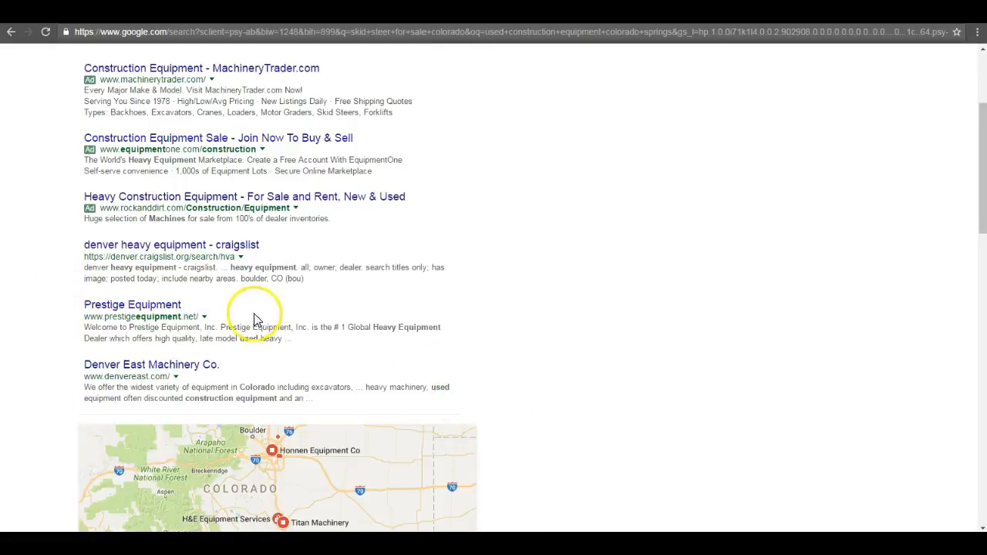
pyautogui.moveTo(200, 317)
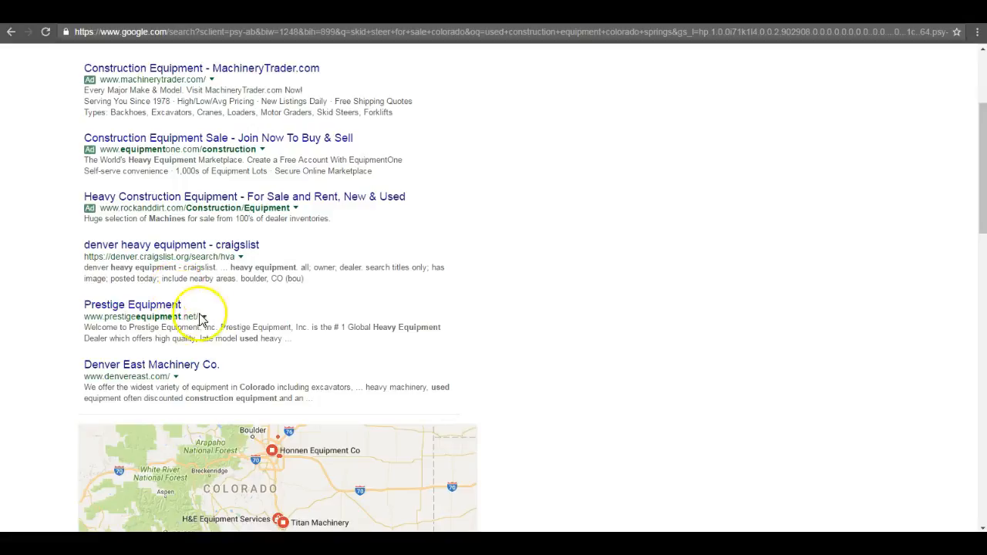
pyautogui.scroll(-3)
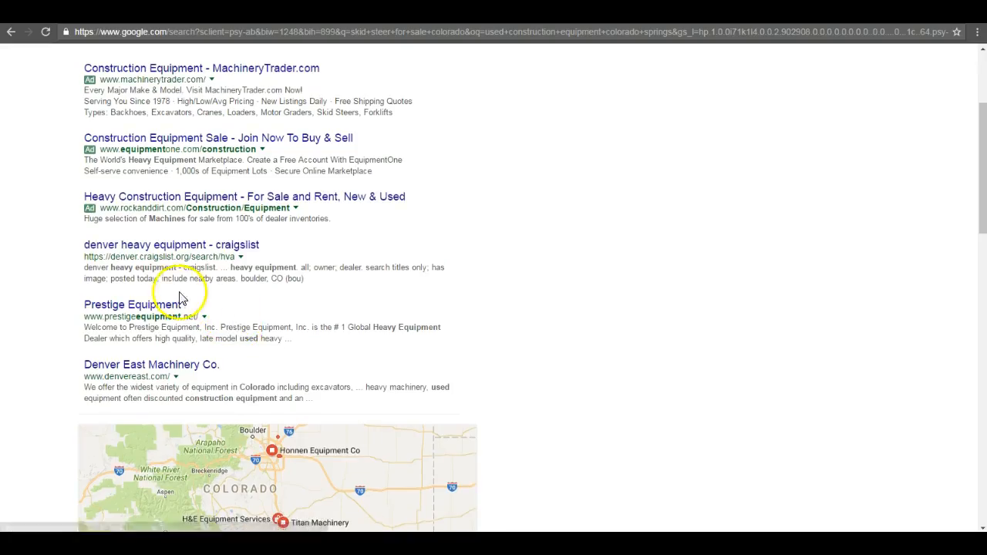
pyautogui.scroll(-3)
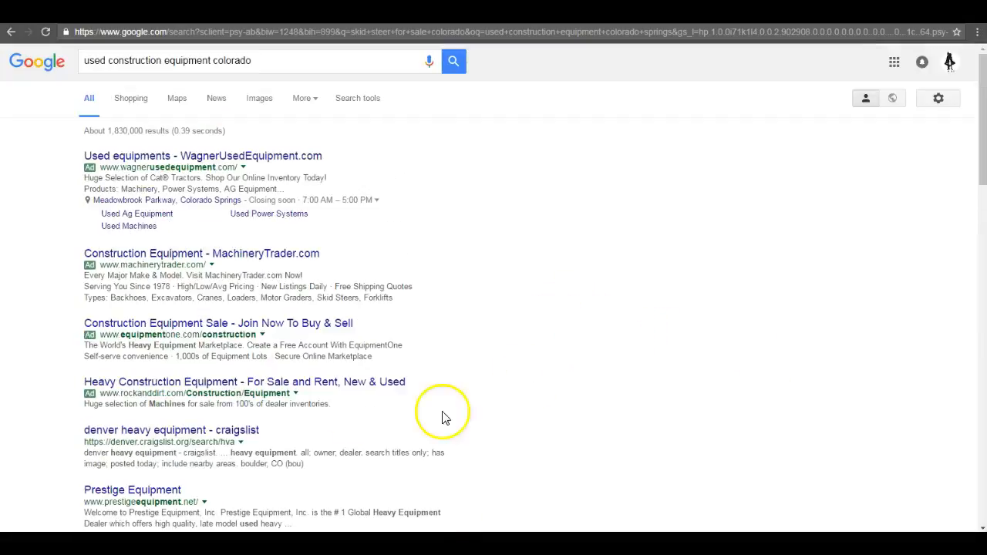
pyautogui.moveTo(574, 357)
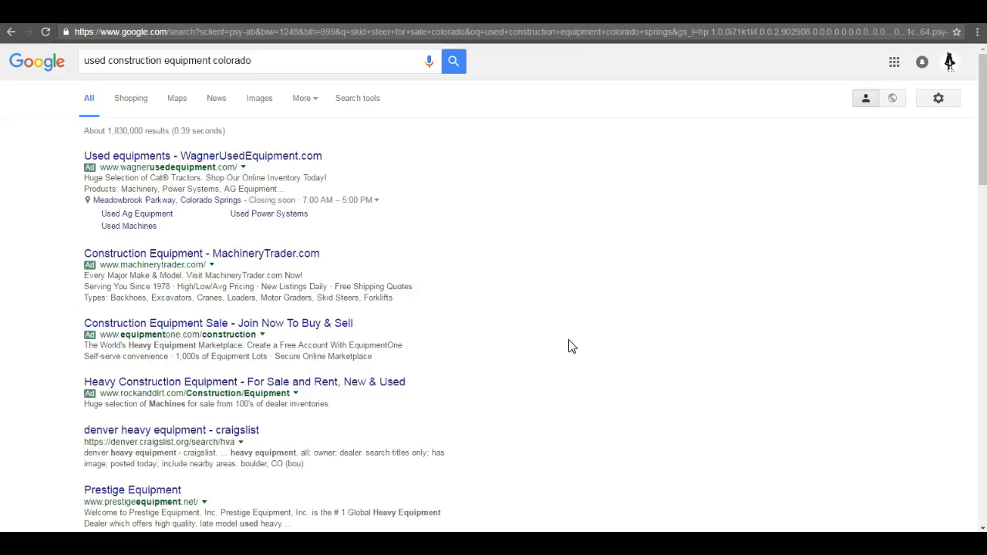
pyautogui.scroll(-3)
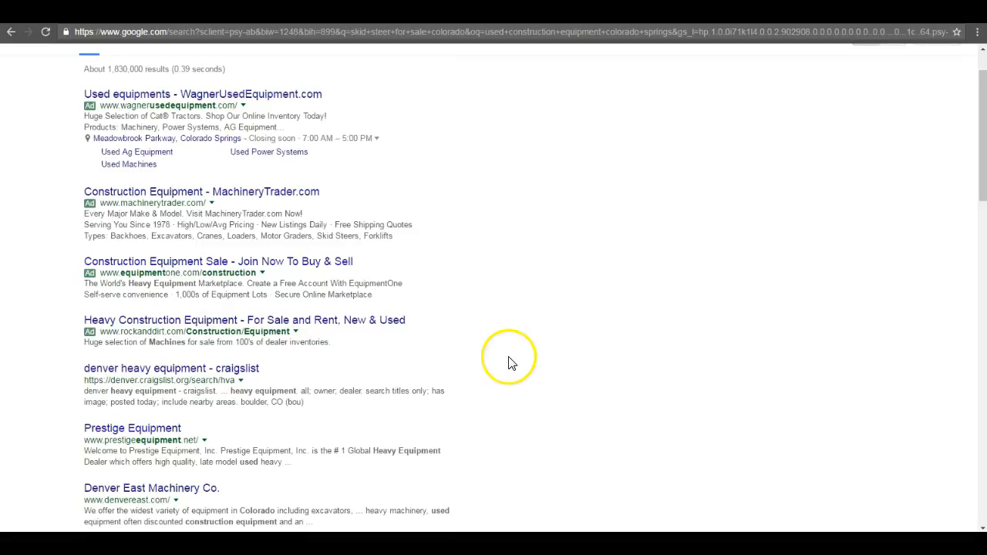
pyautogui.scroll(-3)
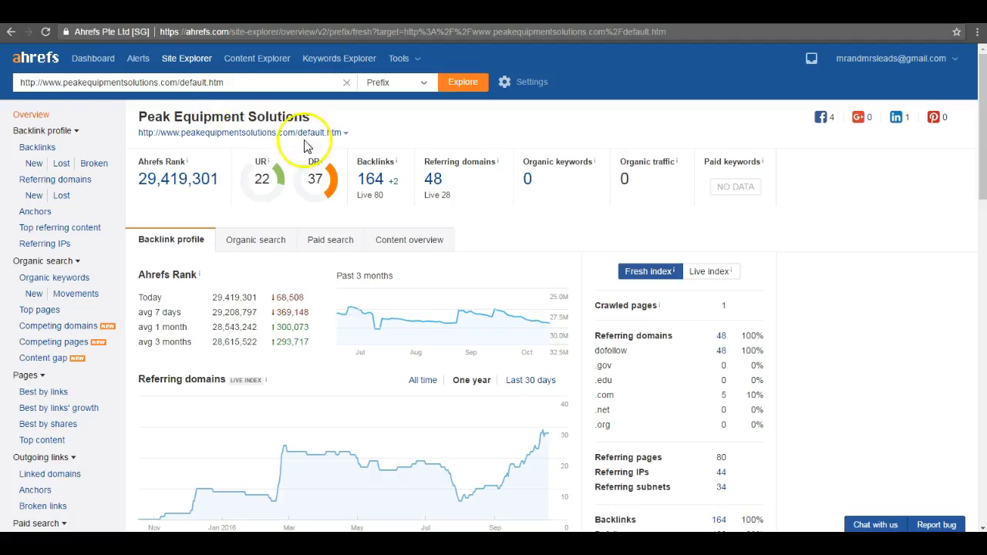
pyautogui.moveTo(246, 154)
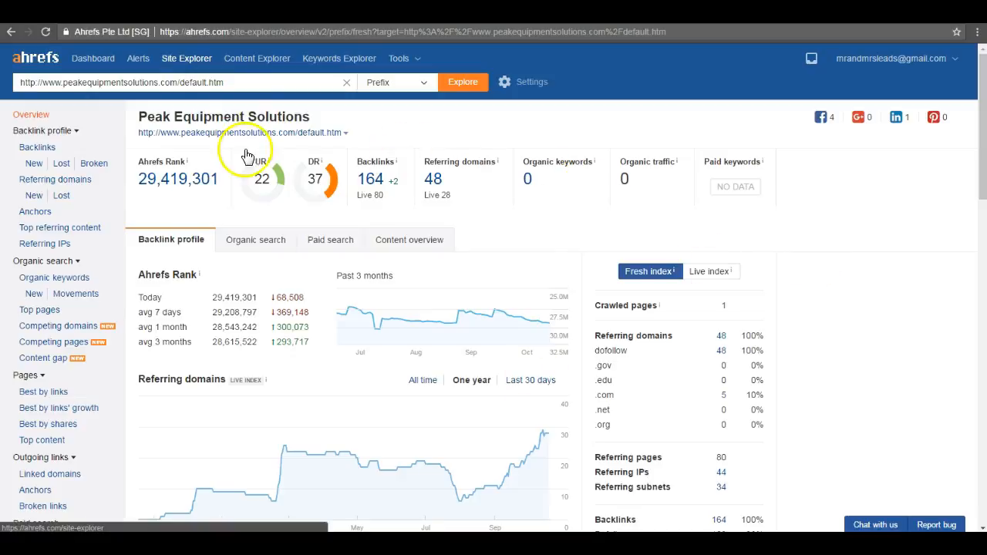
pyautogui.moveTo(389, 209)
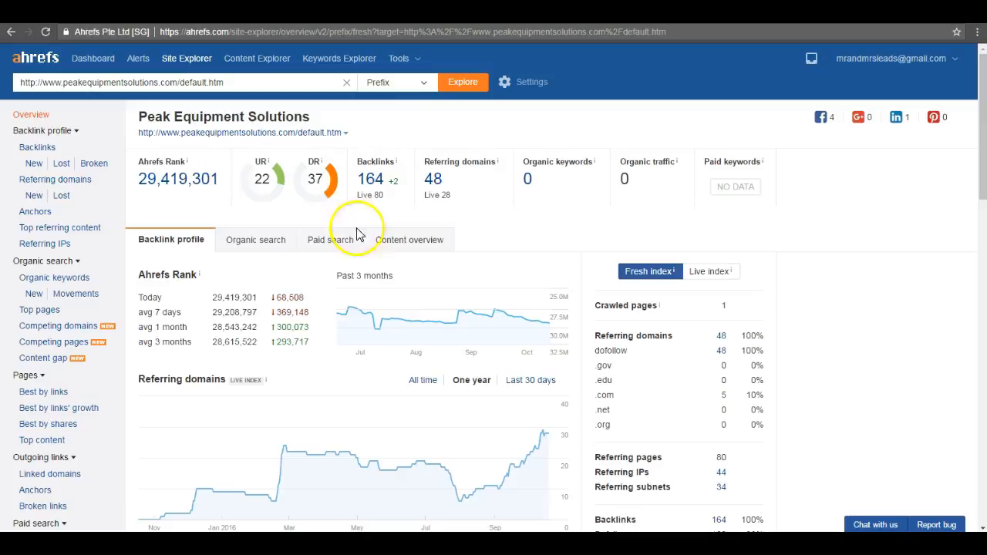
pyautogui.moveTo(404, 177)
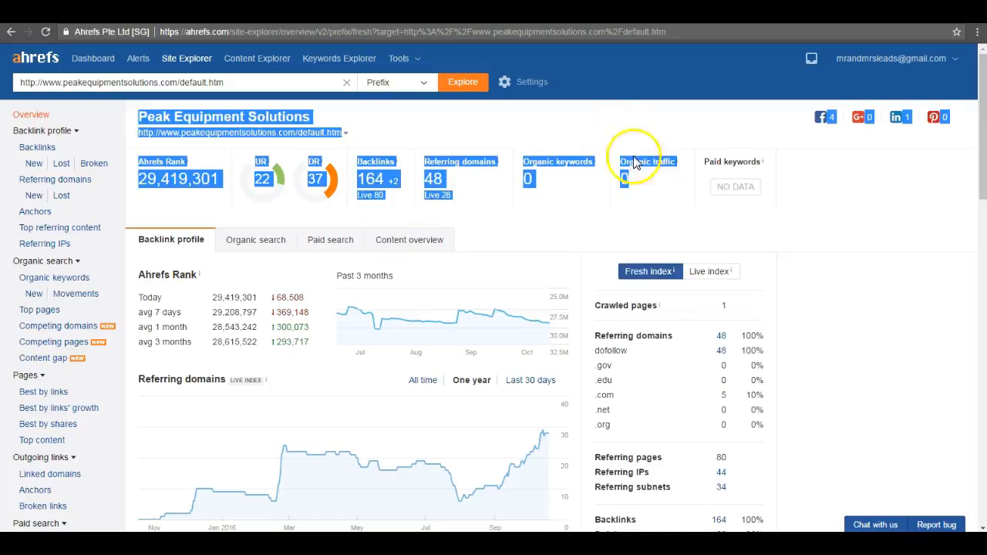
pyautogui.moveTo(651, 146)
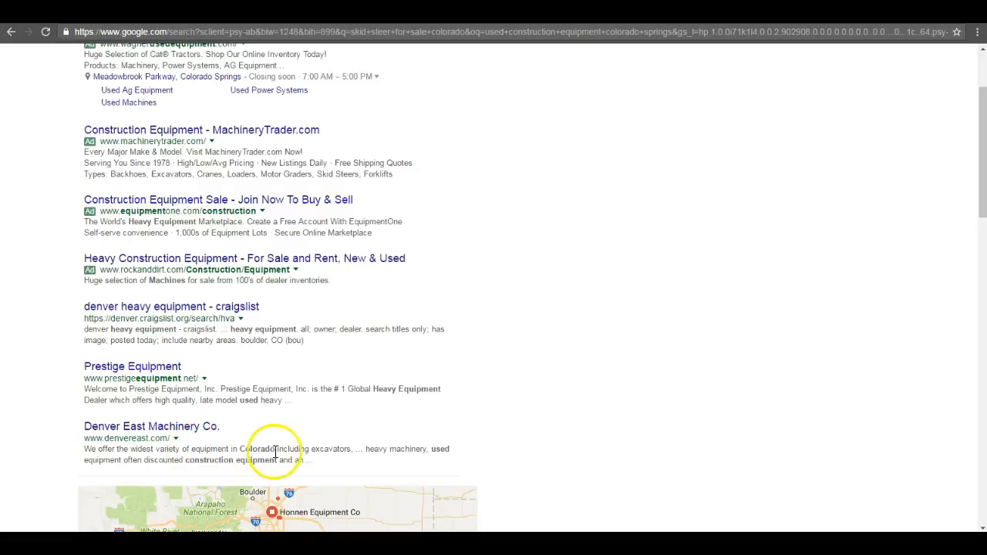
pyautogui.moveTo(401, 460)
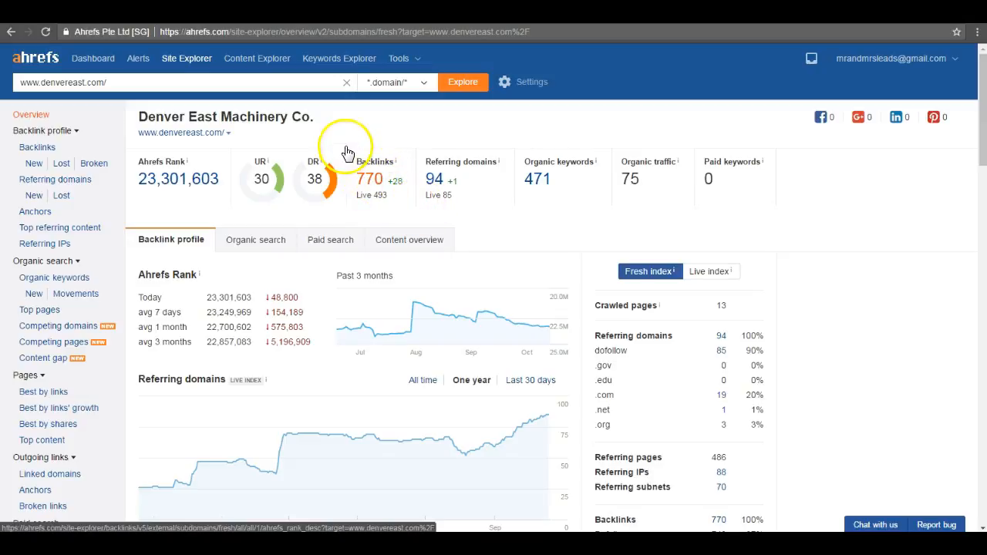
pyautogui.moveTo(420, 202)
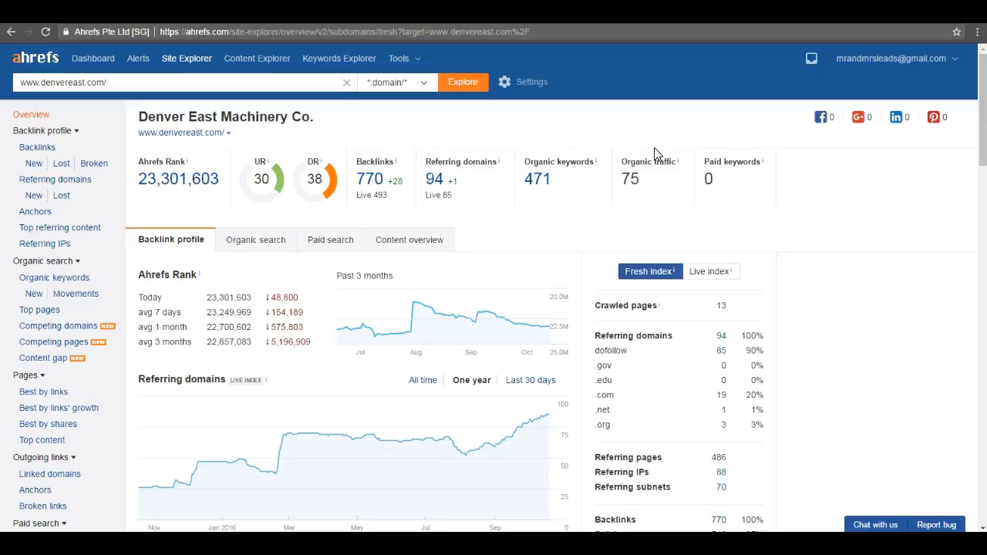
pyautogui.moveTo(486, 136)
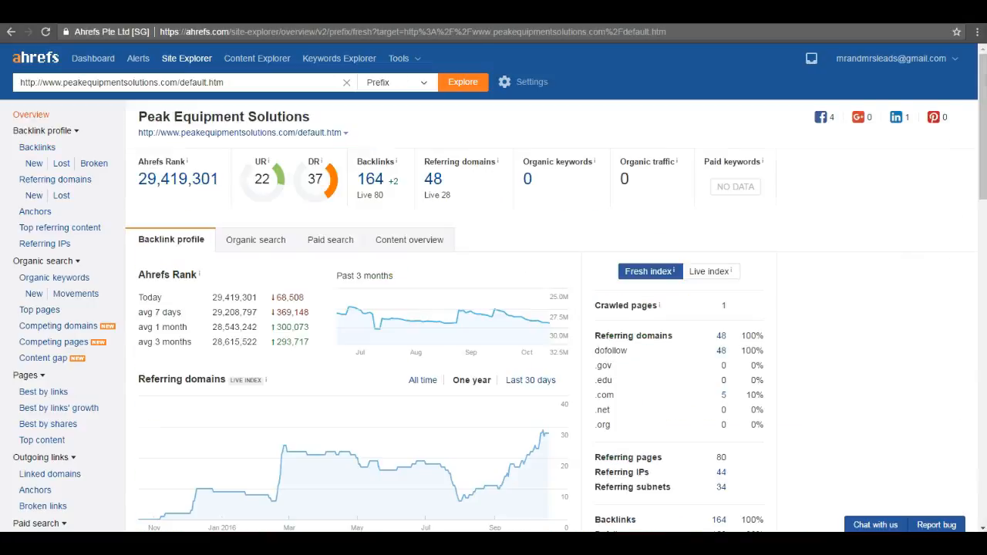
pyautogui.moveTo(651, 199)
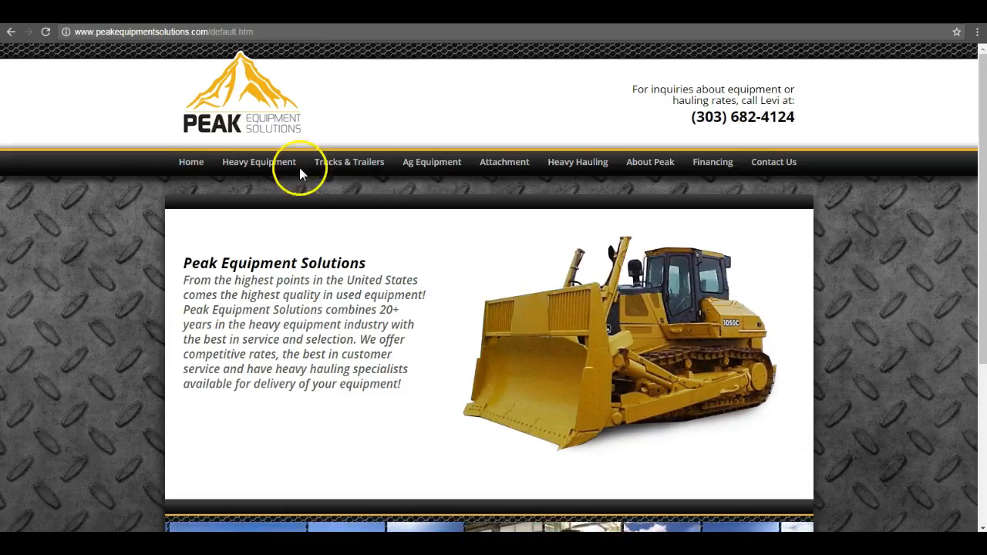
pyautogui.moveTo(432, 162)
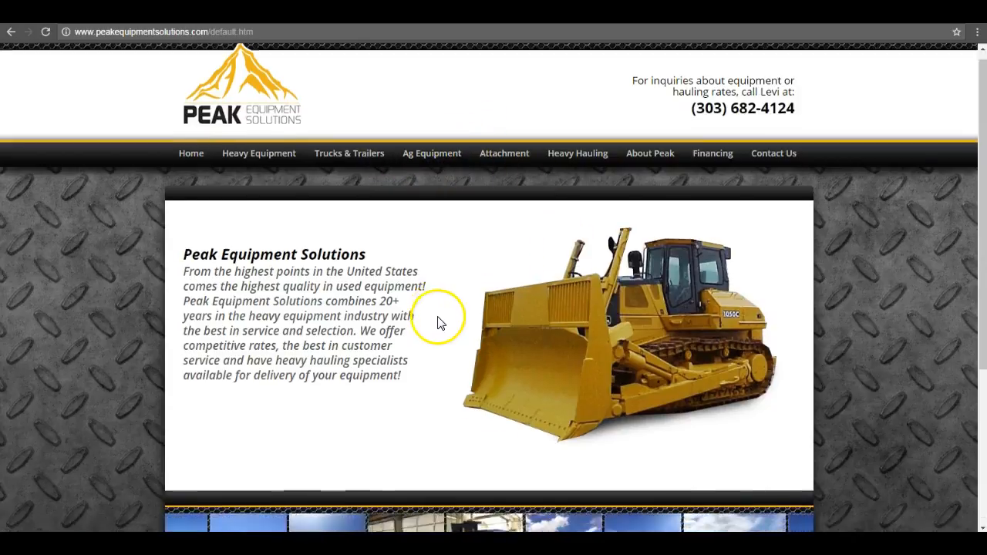
# - Scroll down and back up the Peak Equipment Solutions homepage with its bulldozer banner
pyautogui.scroll(-3)
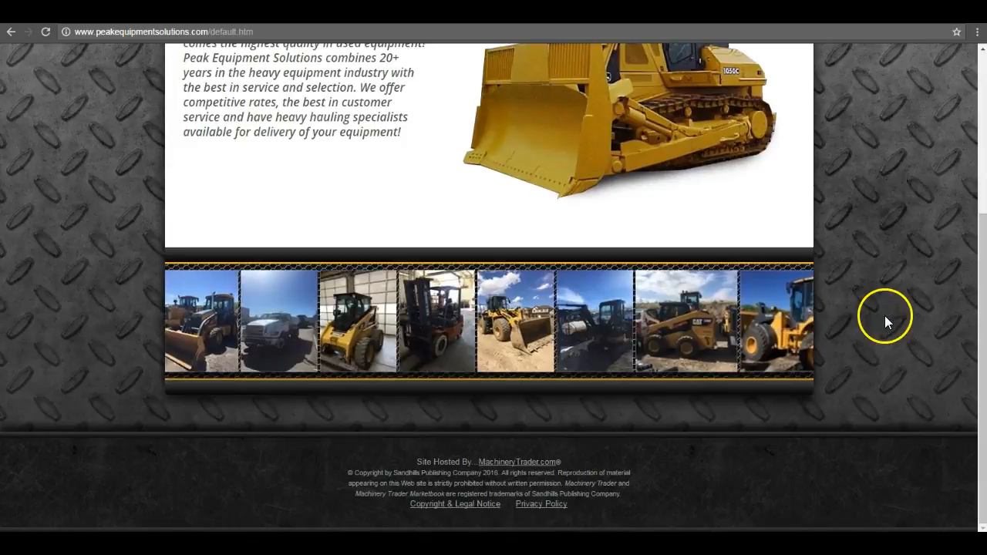
pyautogui.scroll(3)
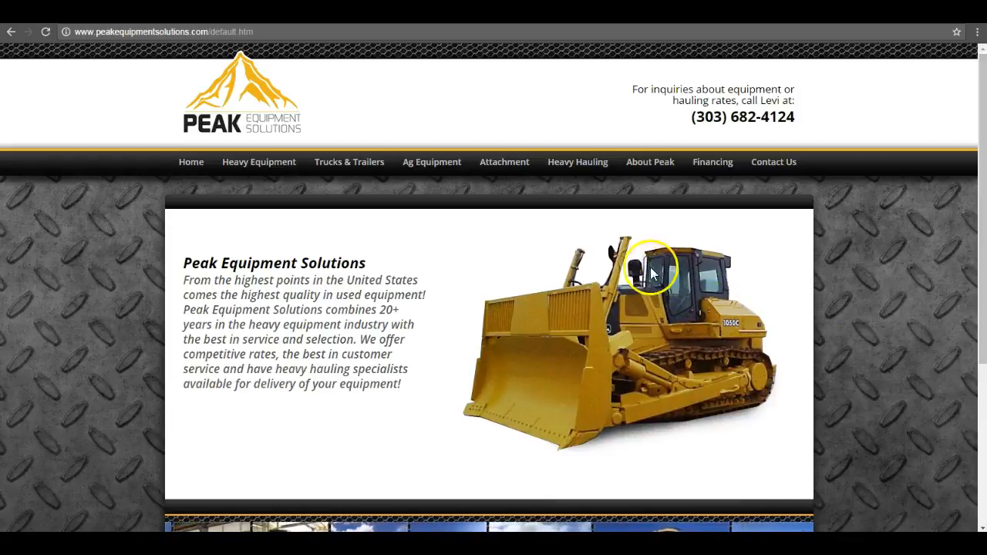
pyautogui.scroll(-3)
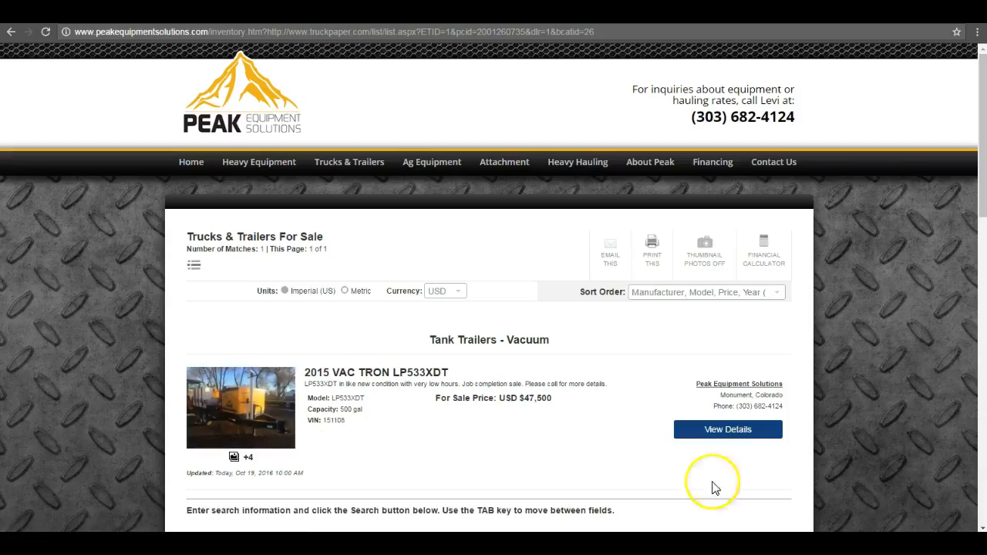
pyautogui.moveTo(735, 410)
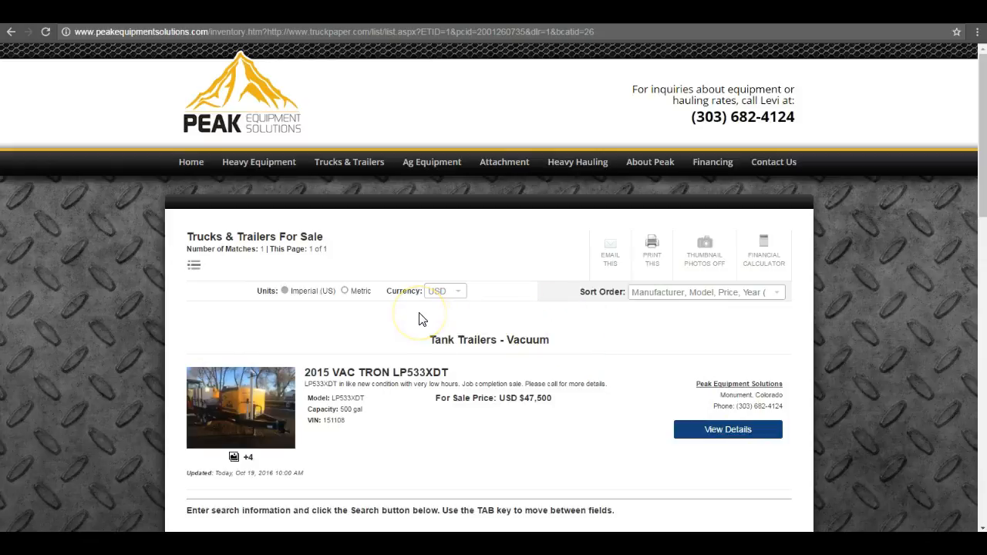
pyautogui.moveTo(450, 315)
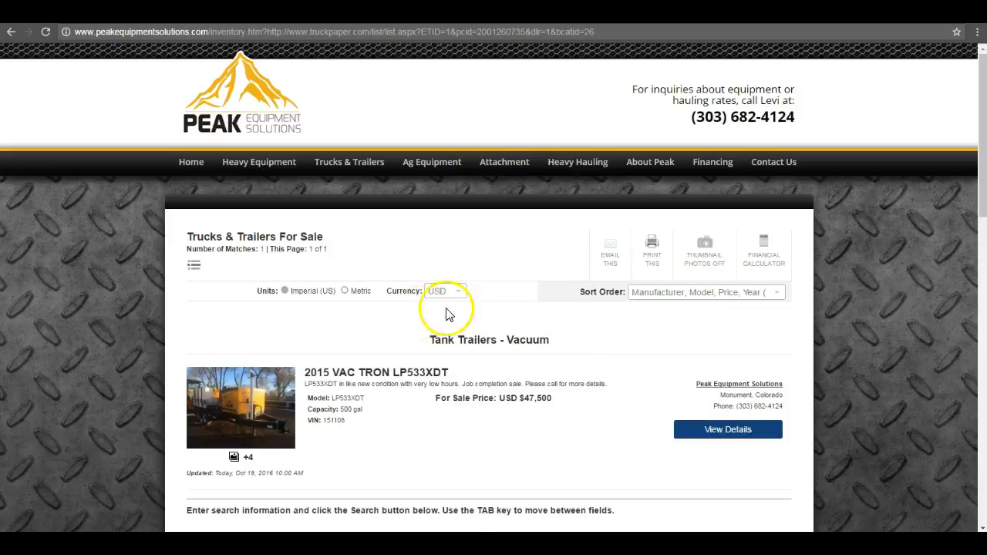
# - Scroll the Trucks & Trailers listing with the 2015 Vac Tron tank trailer, then head to Home
pyautogui.scroll(-3)
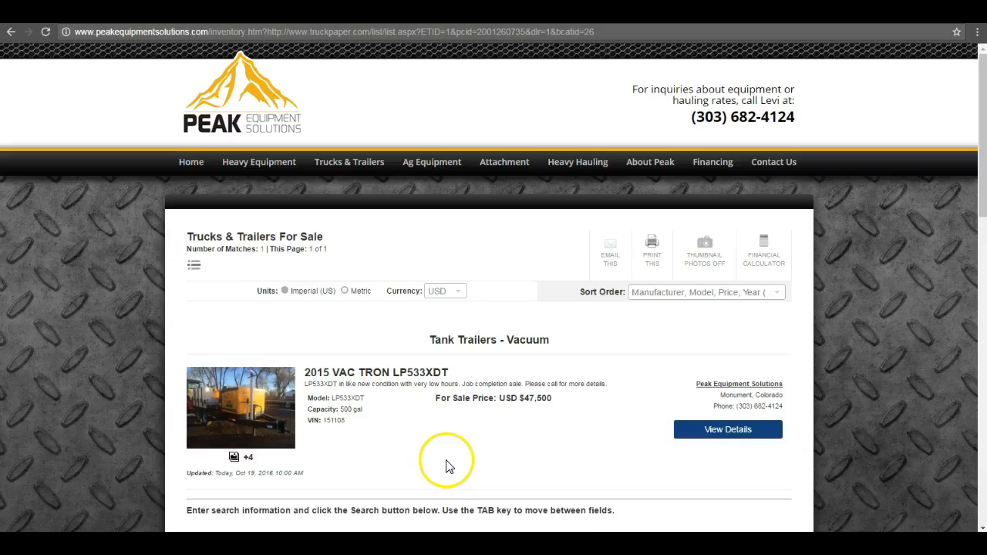
pyautogui.moveTo(354, 281)
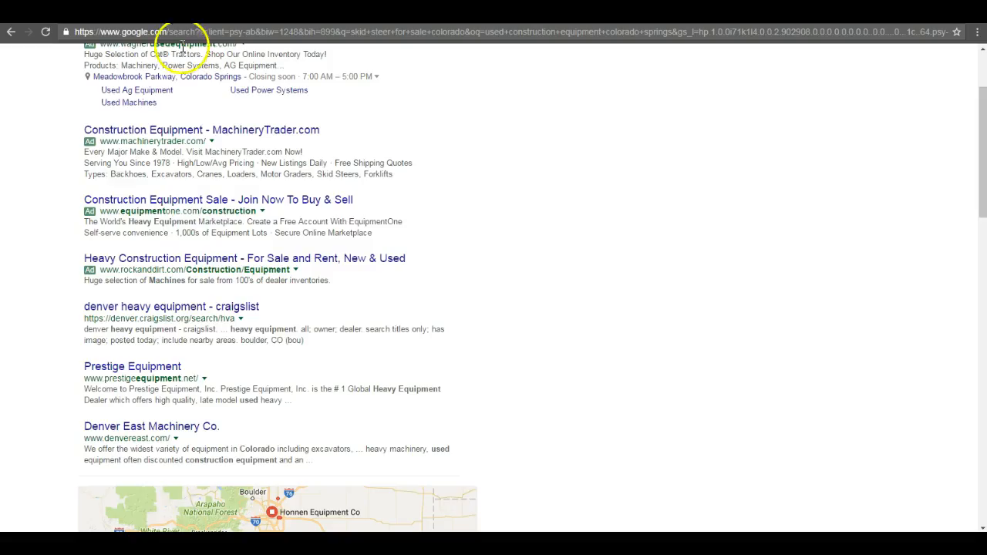
pyautogui.moveTo(616, 423)
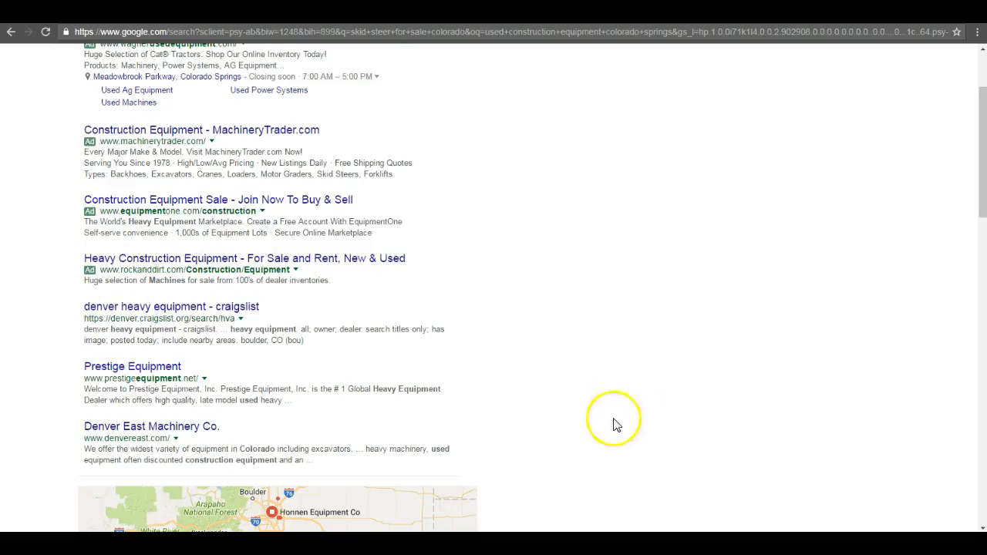
pyautogui.scroll(-3)
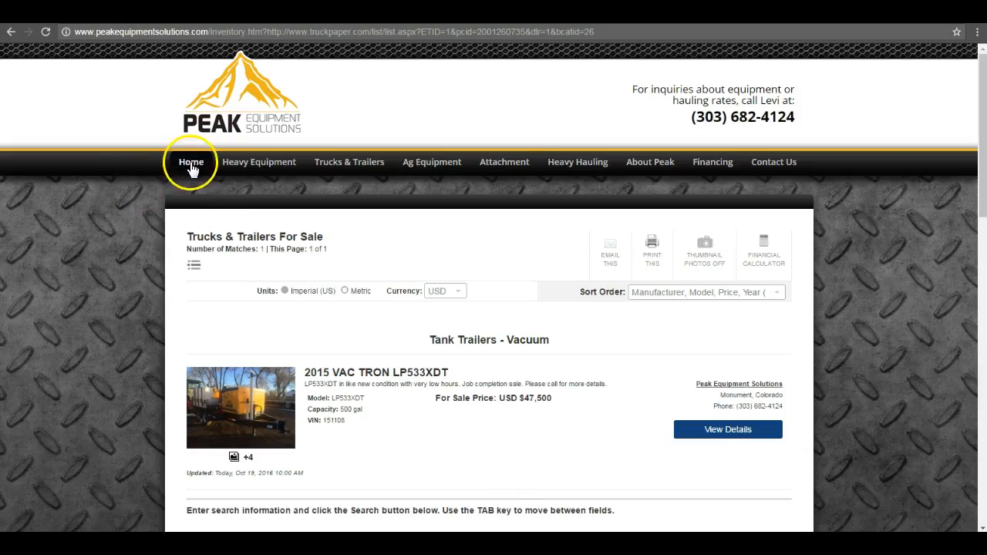
pyautogui.click(191, 162)
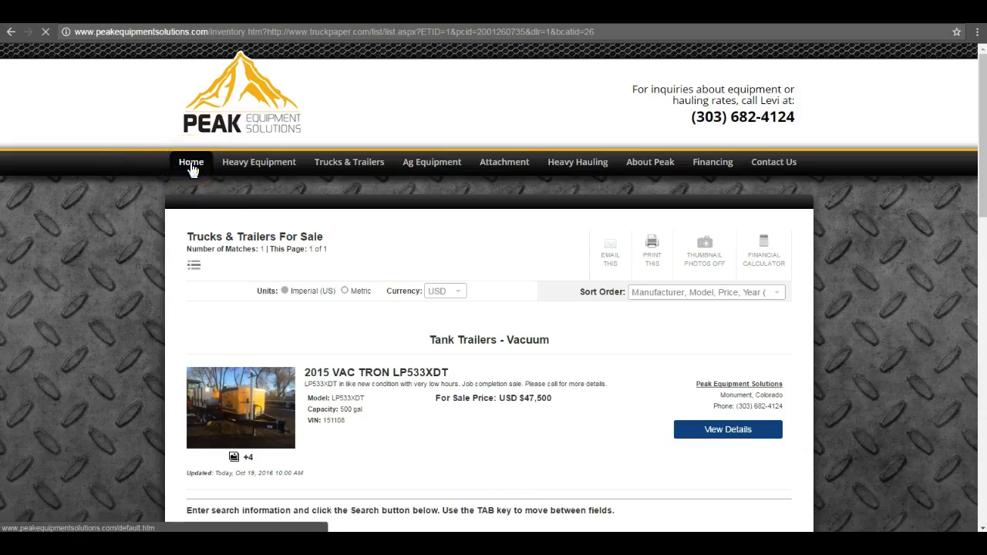
# - Load the Peak Equipment Solutions homepage and scroll through the company introduction
pyautogui.click(191, 162)
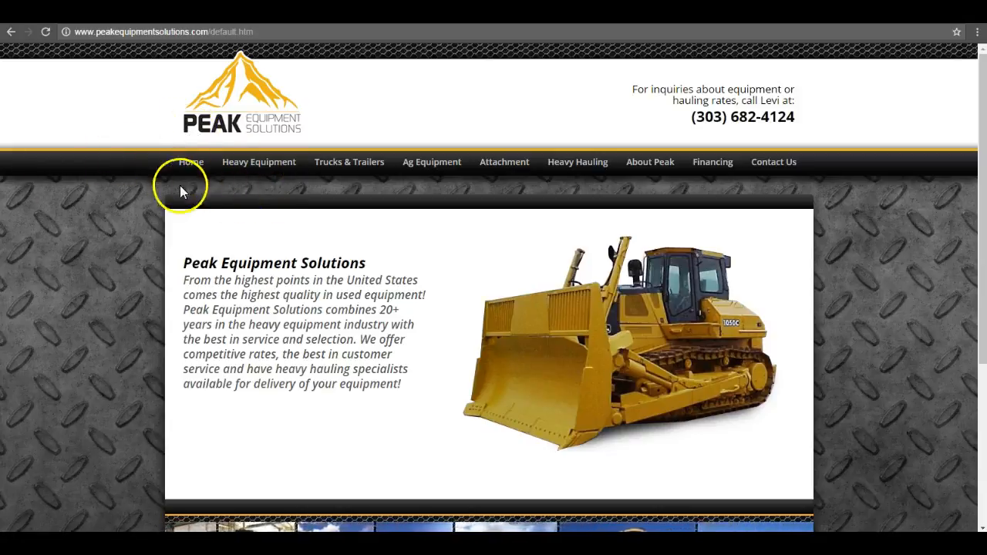
pyautogui.moveTo(148, 224)
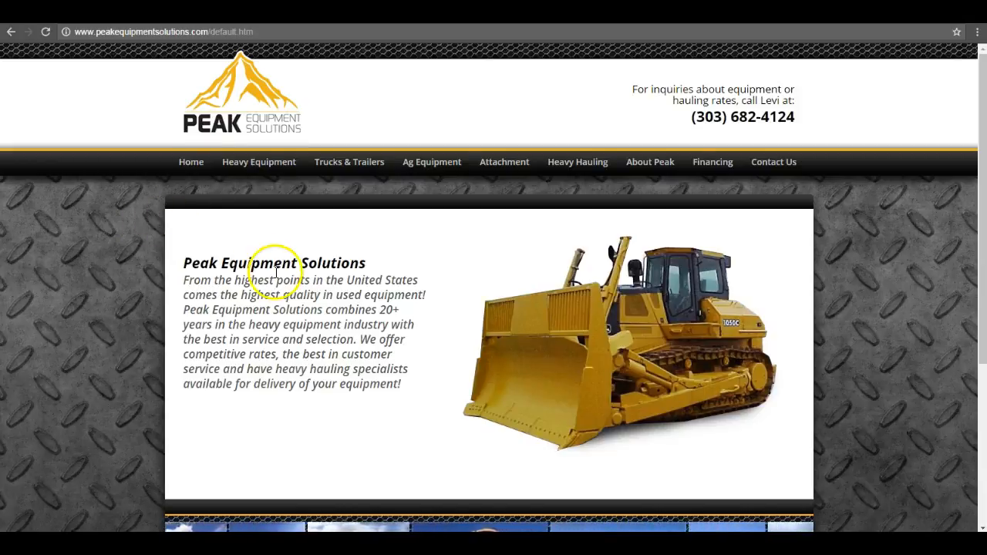
pyautogui.scroll(-3)
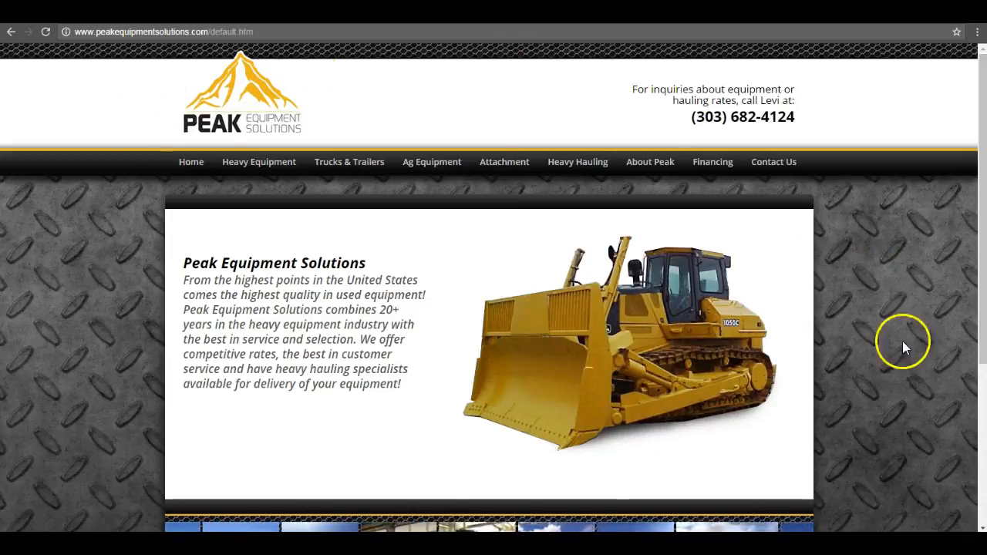
pyautogui.moveTo(539, 389)
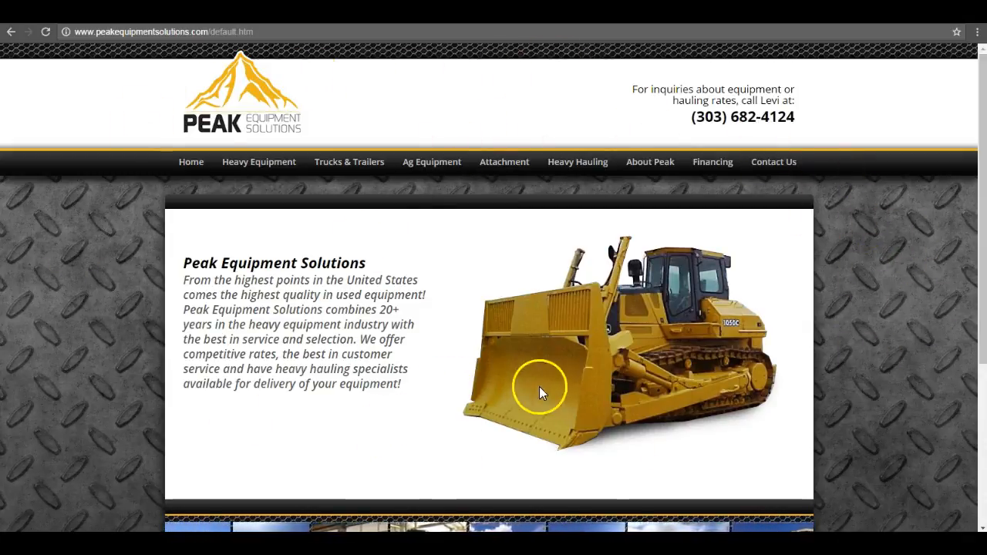
pyautogui.moveTo(537, 254)
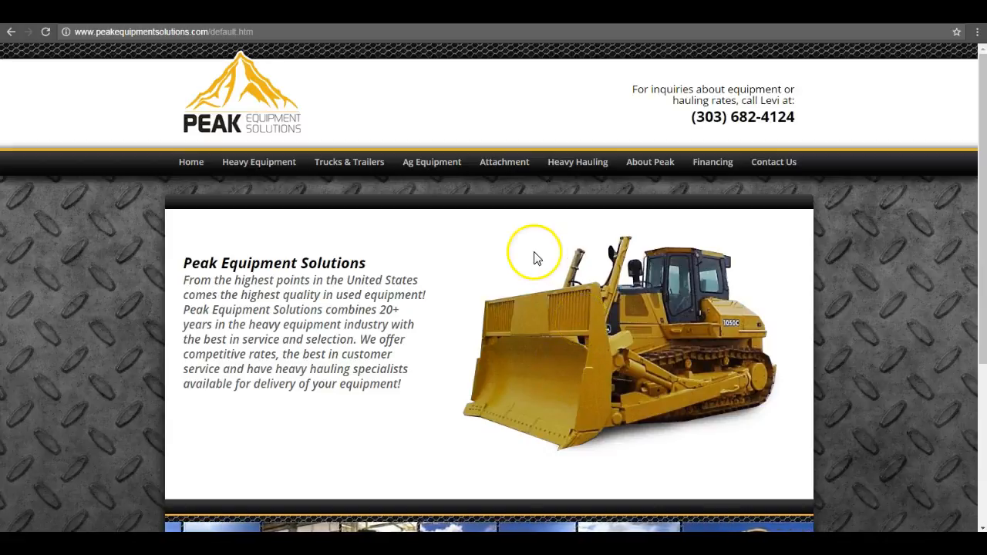